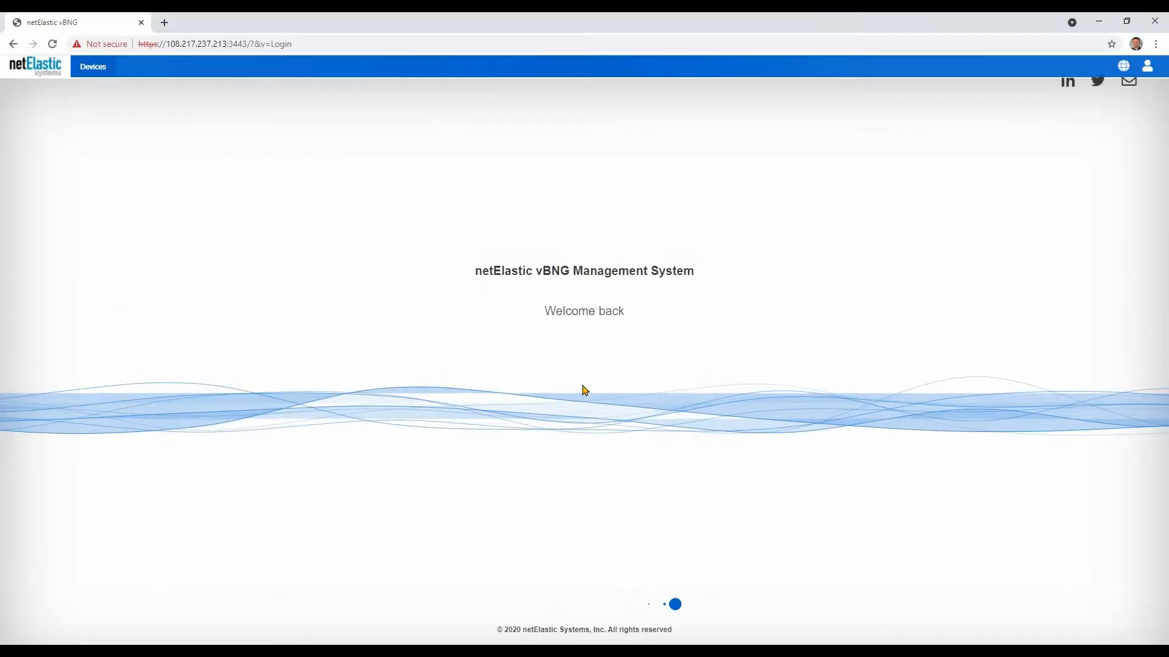
# Step: Open the Operations Summary for device vBNG-On-Lanner-NCA-1515A 2 from All Devices
pyautogui.click(93, 67)
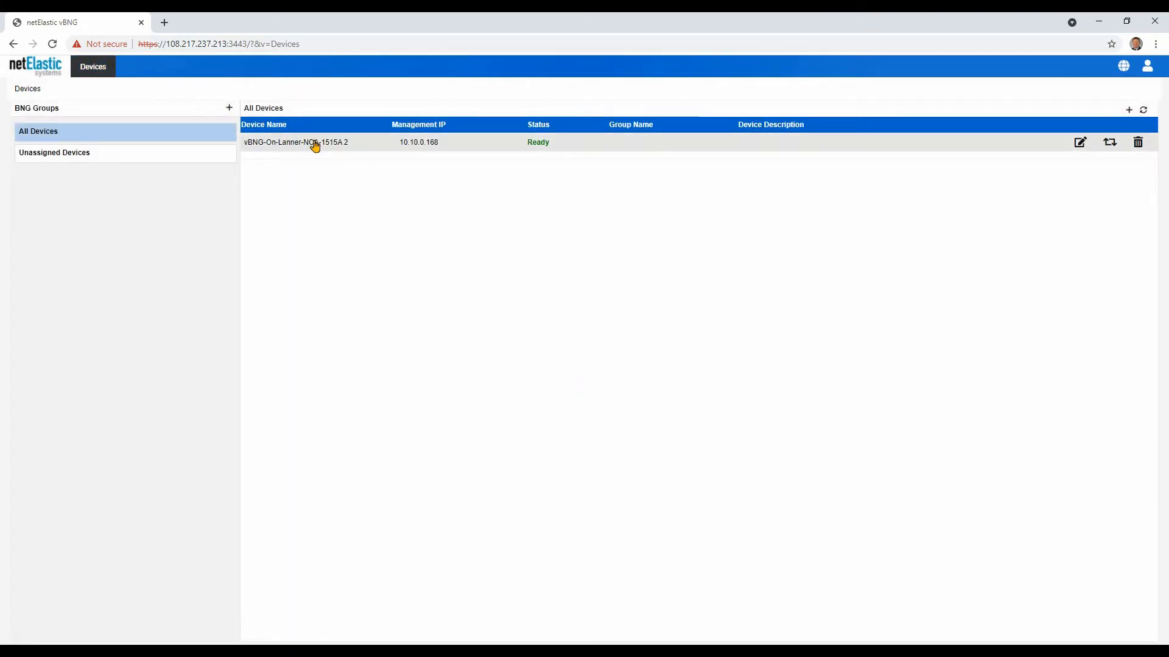
pyautogui.click(295, 142)
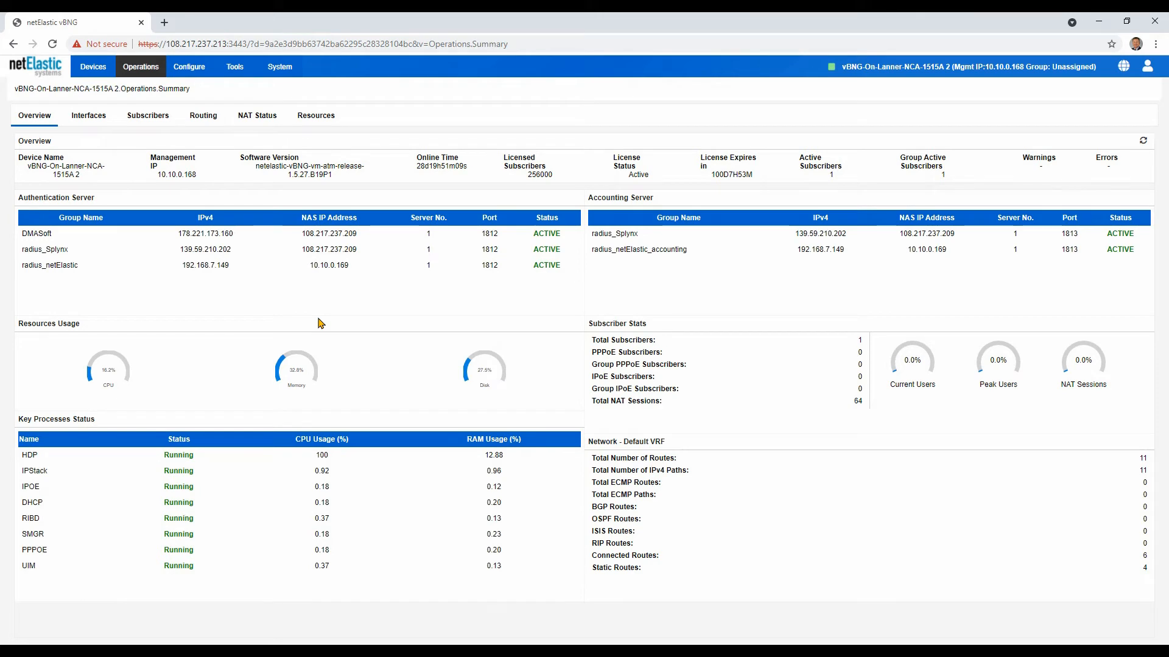
pyautogui.moveTo(1126, 103)
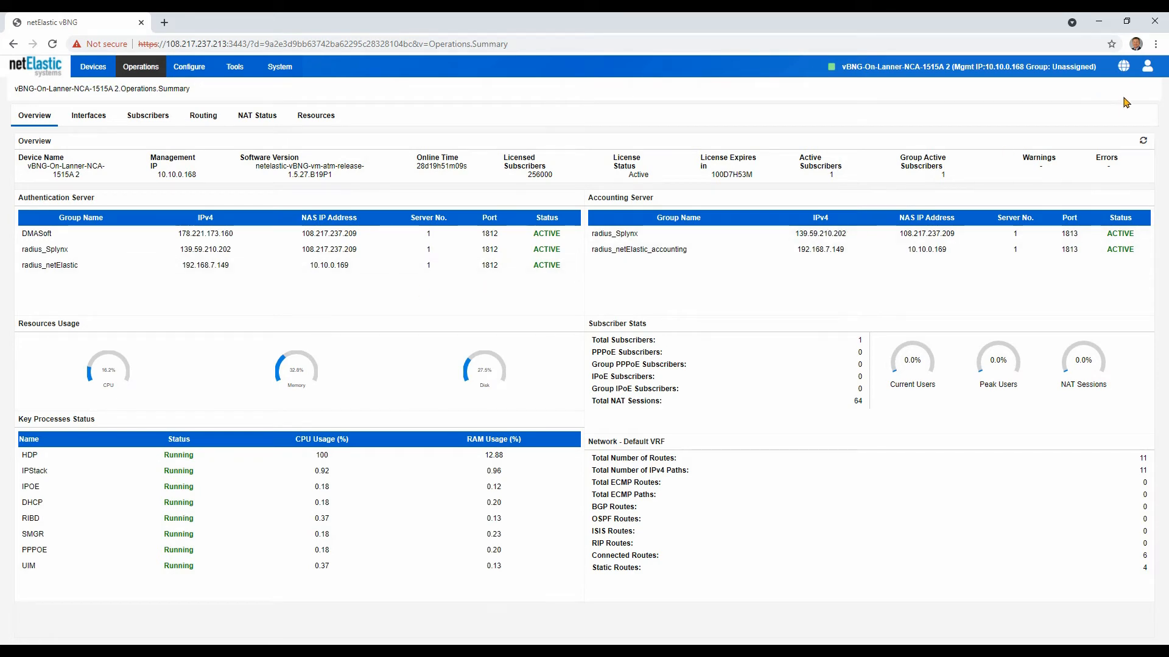
# Step: Open the Users page from the account menu to list the admin and demo accounts
pyautogui.click(1148, 66)
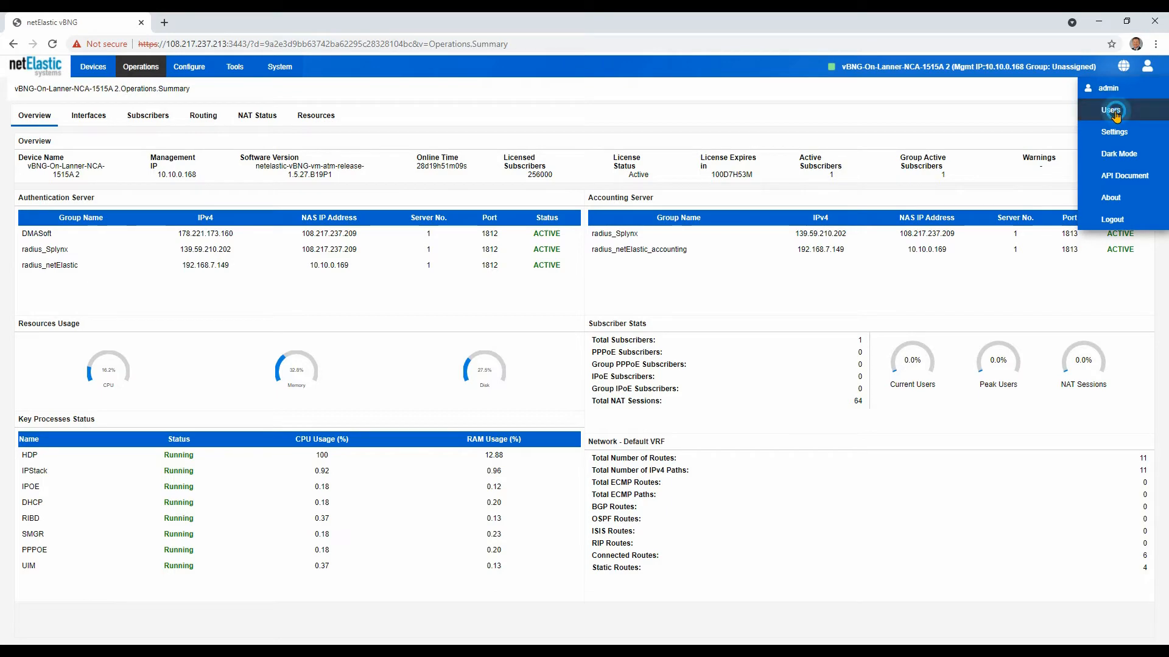
pyautogui.click(1112, 110)
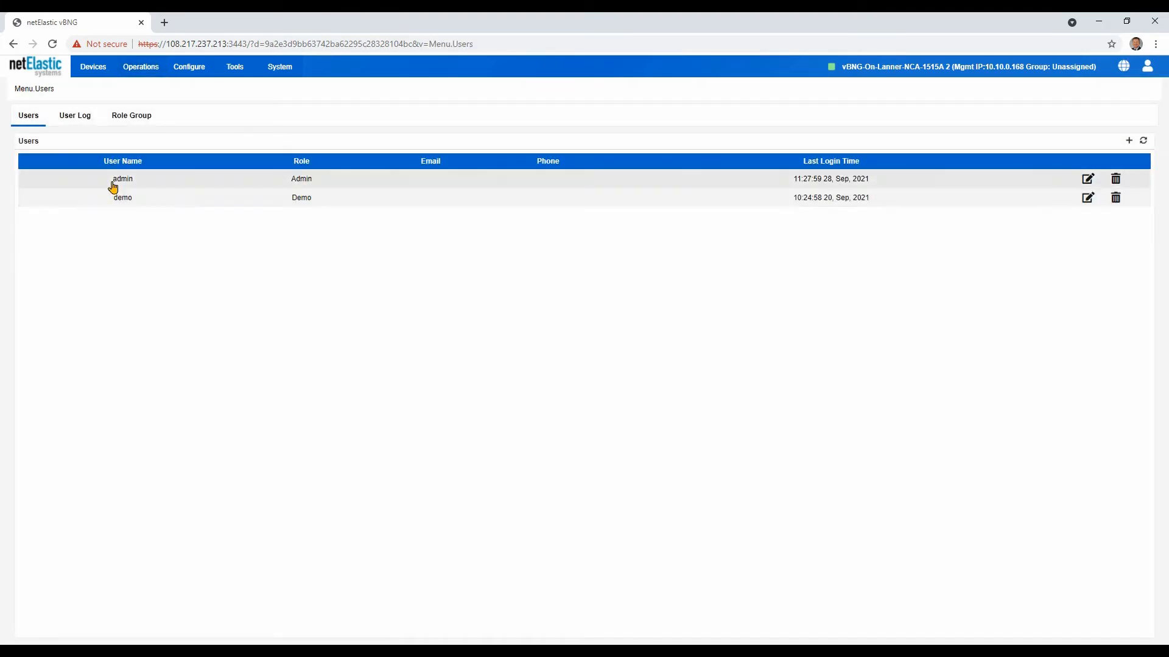
pyautogui.moveTo(119, 183)
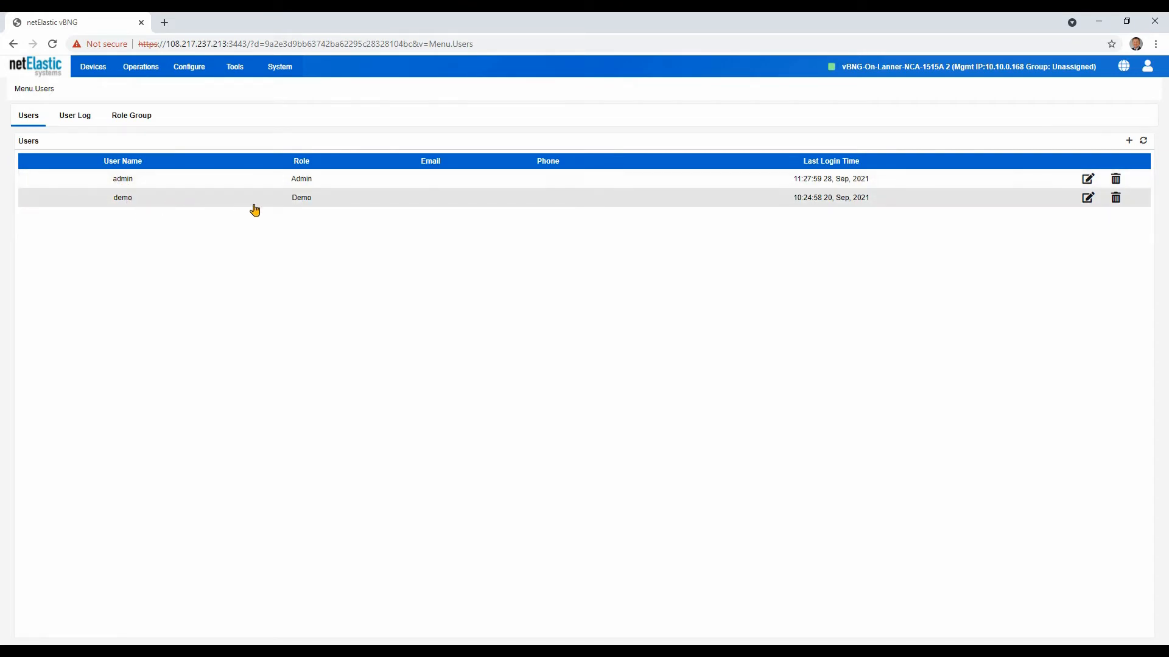
pyautogui.moveTo(362, 269)
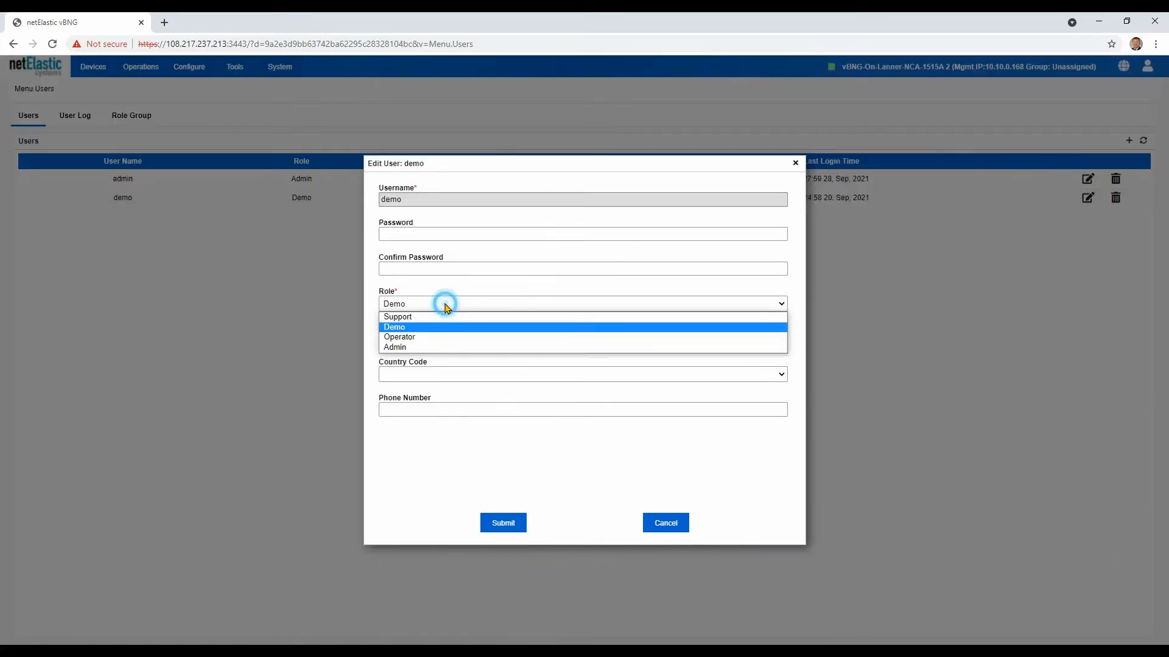
pyautogui.moveTo(398, 316)
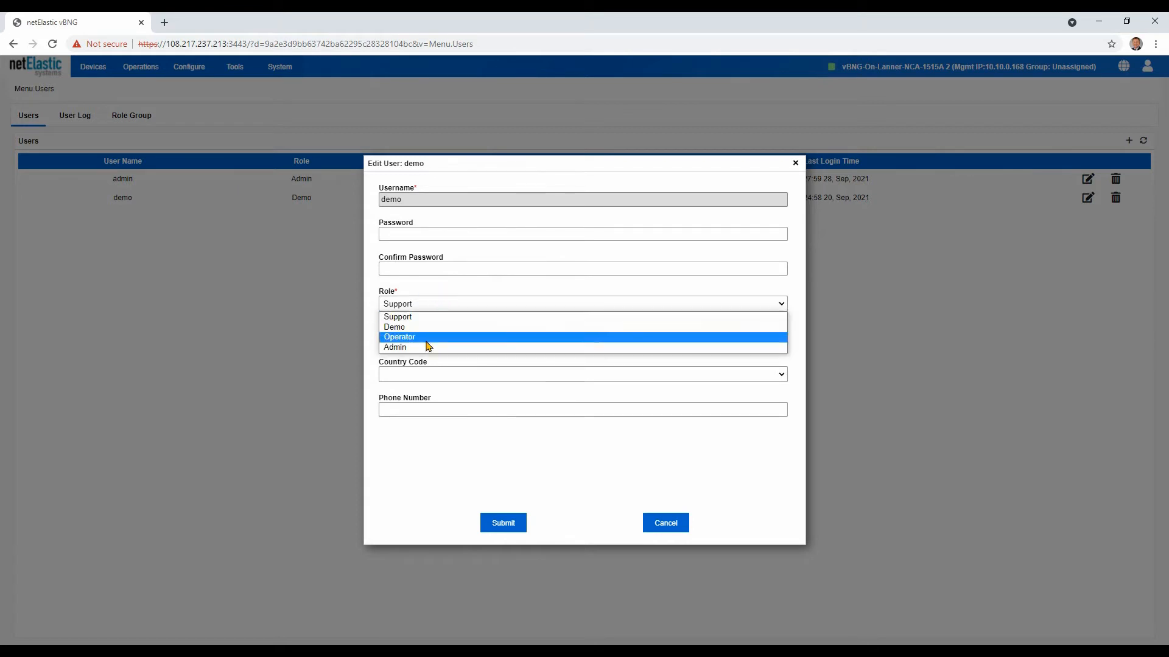
pyautogui.moveTo(428, 316)
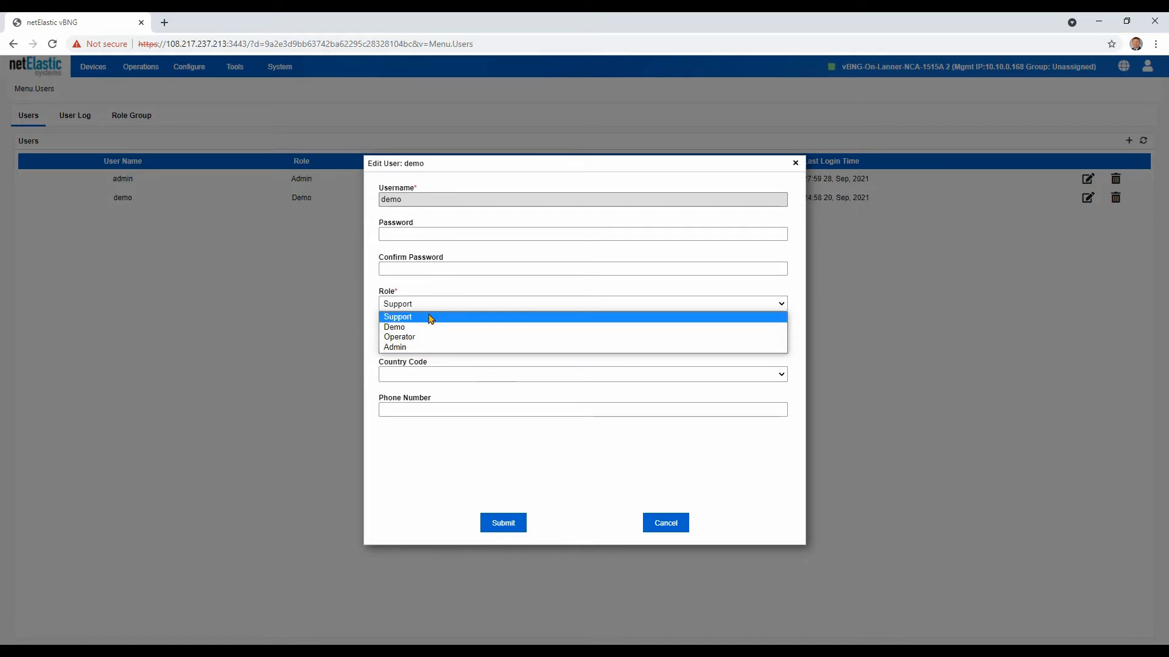
# Step: Change the demo account's role to Support, save it, and dismiss the confirmation
pyautogui.click(398, 316)
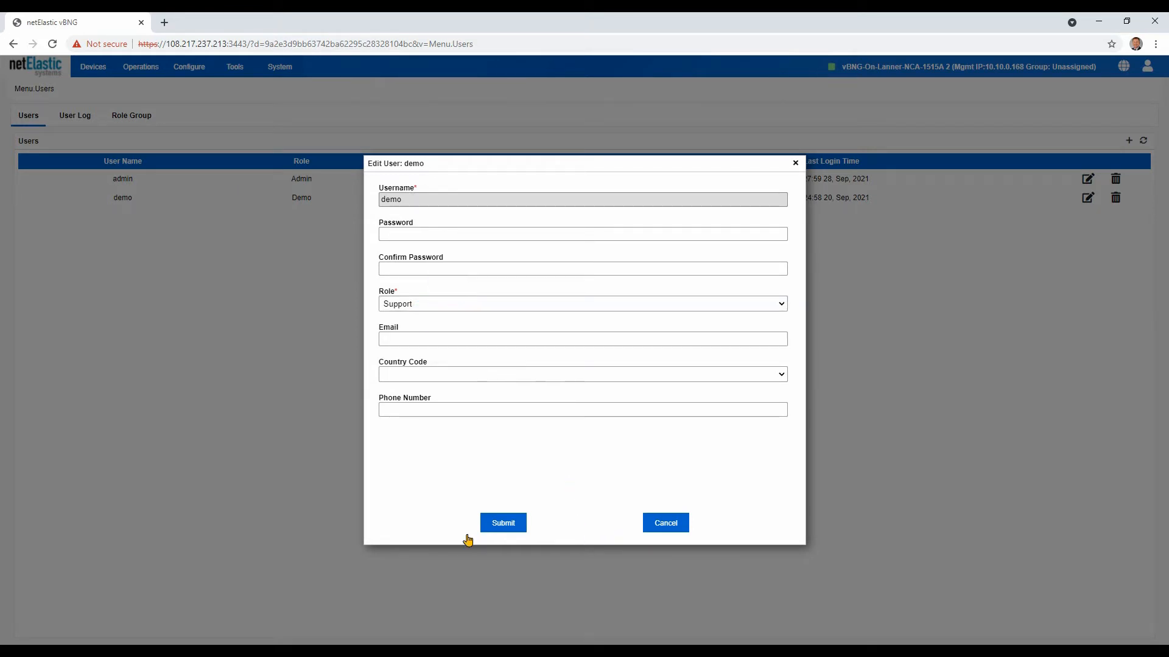
pyautogui.click(502, 523)
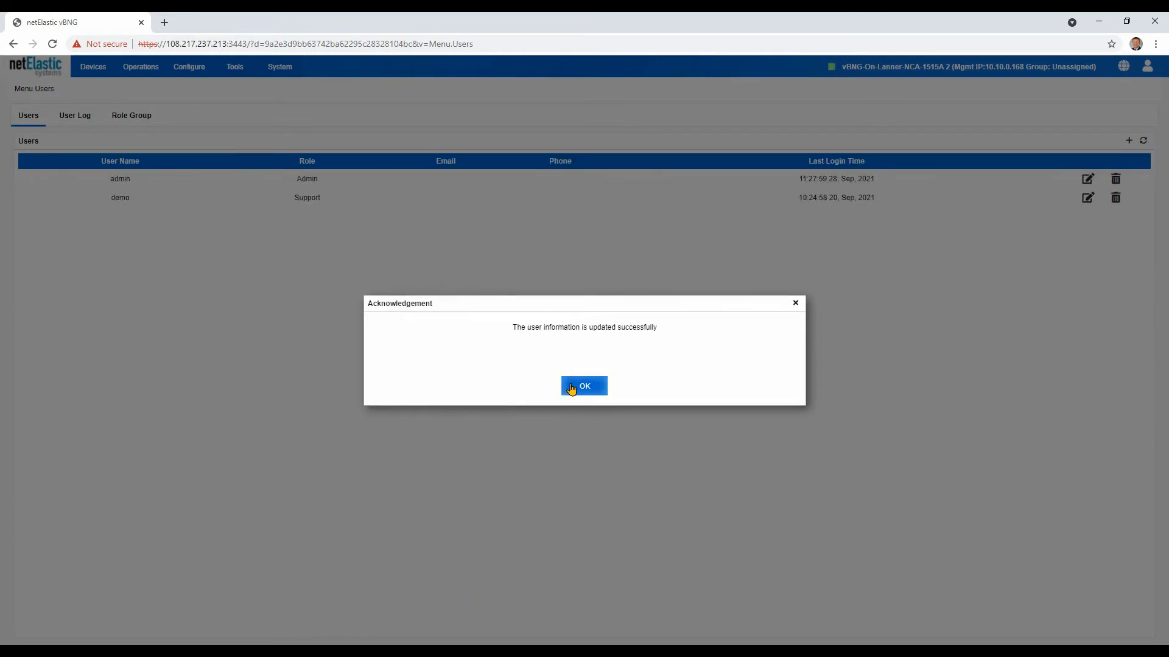
pyautogui.click(583, 386)
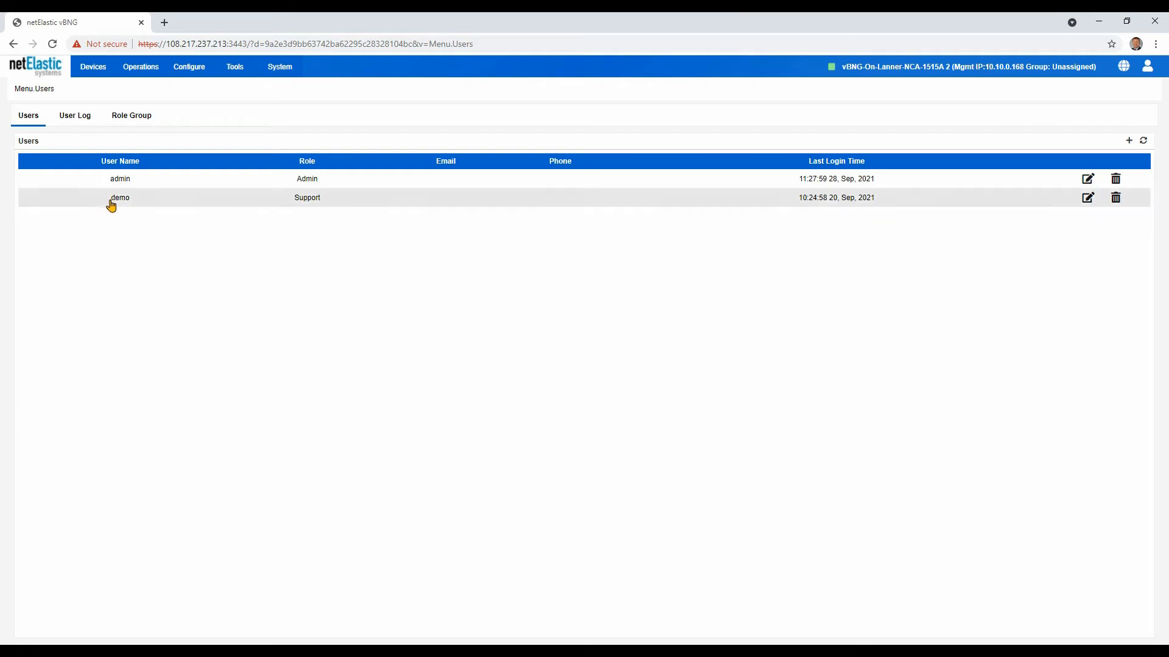
pyautogui.moveTo(199, 175)
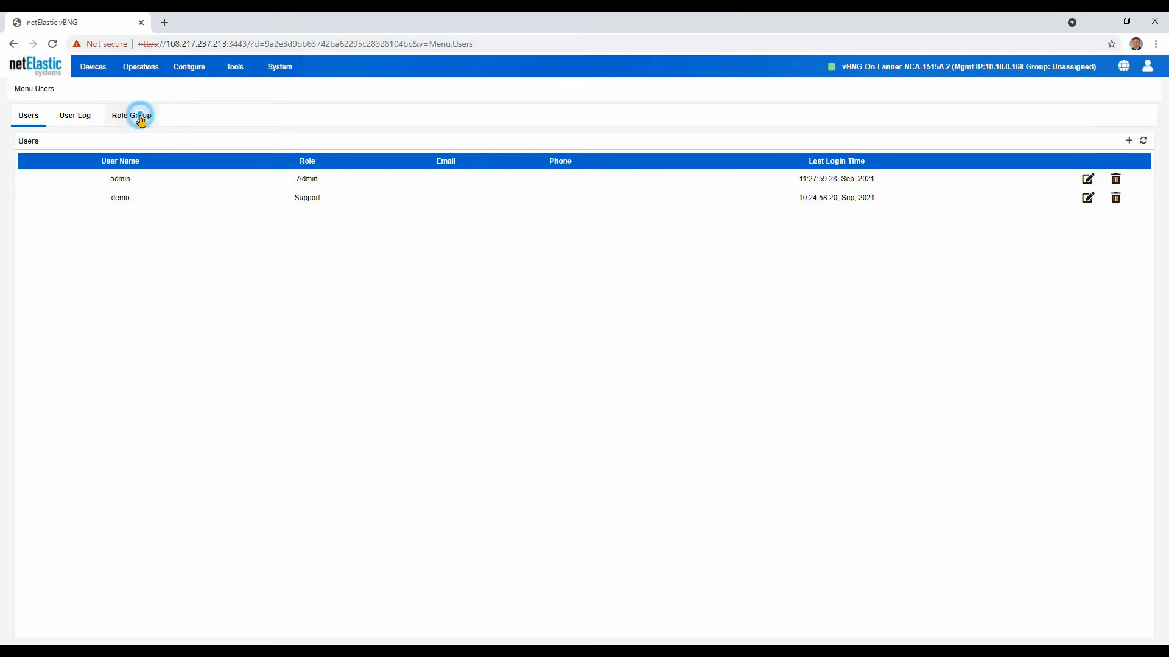
# Step: Switch to the Role Group tab to list Support, Demo, Operator and Admin
pyautogui.click(131, 115)
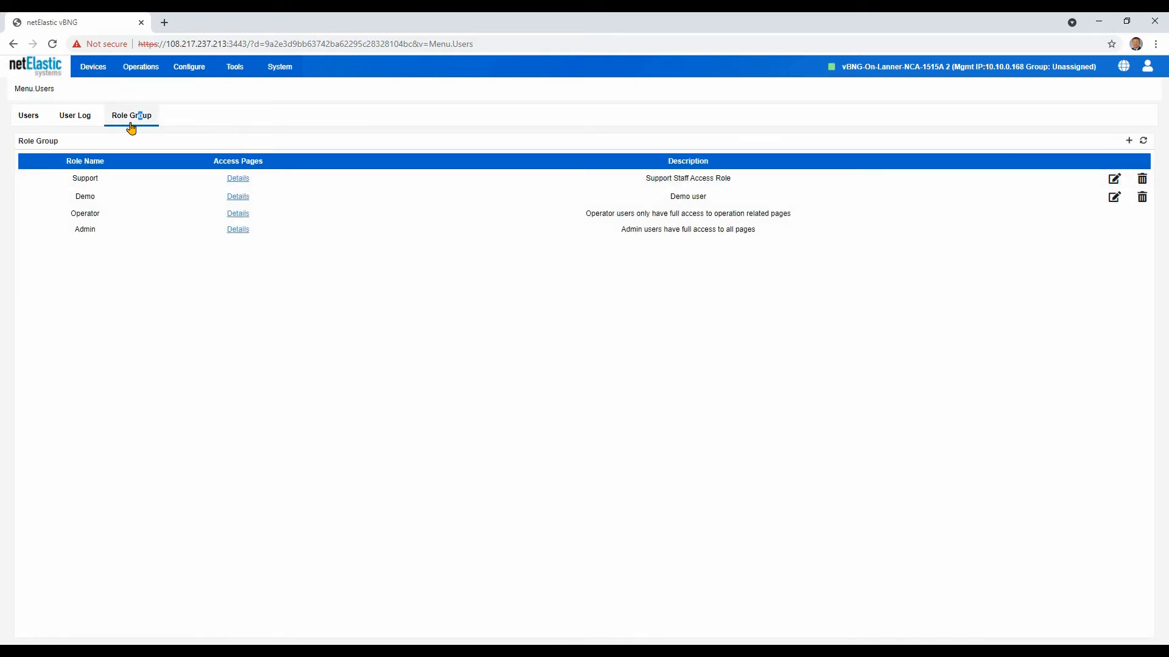
pyautogui.moveTo(106, 222)
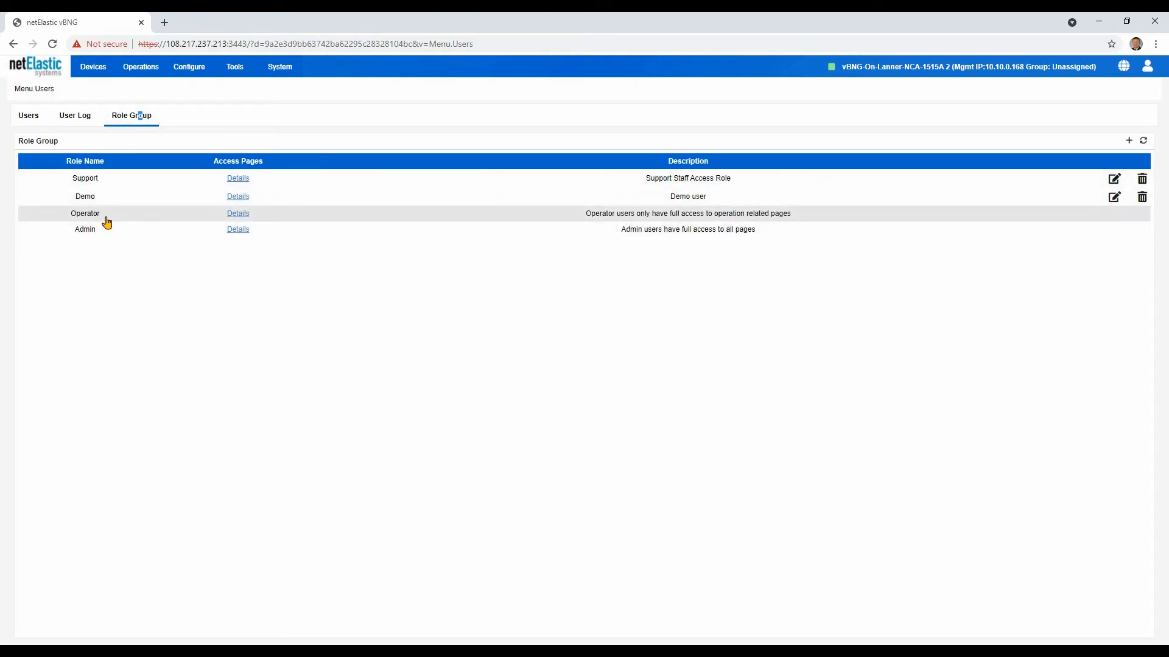
pyautogui.moveTo(115, 227)
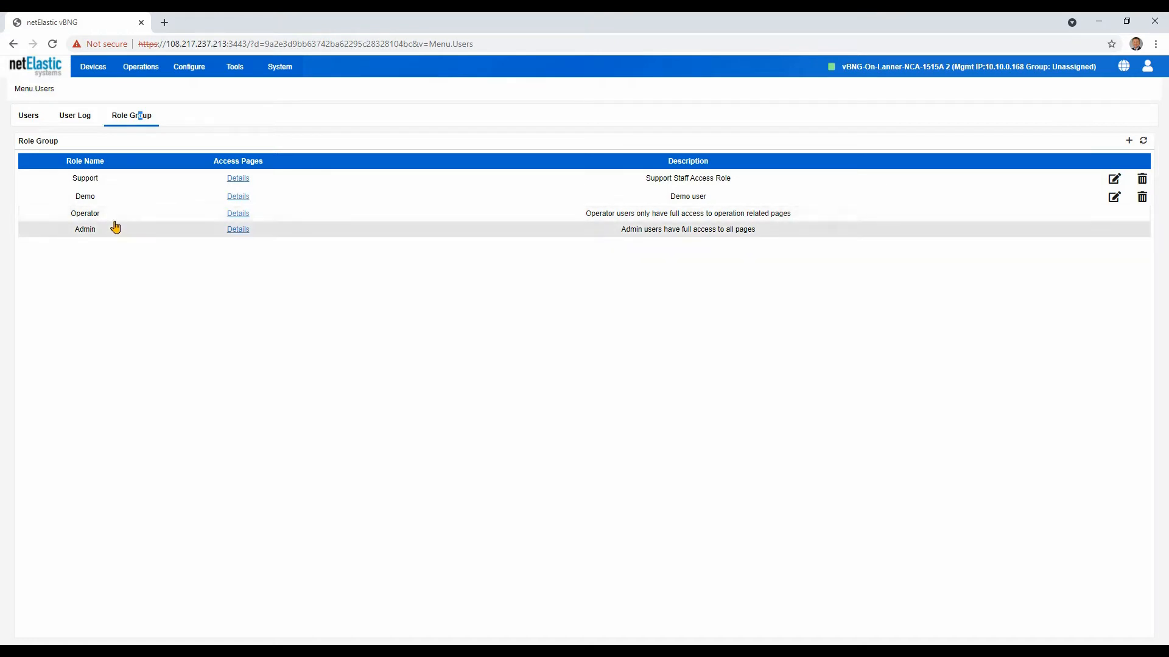
pyautogui.moveTo(123, 232)
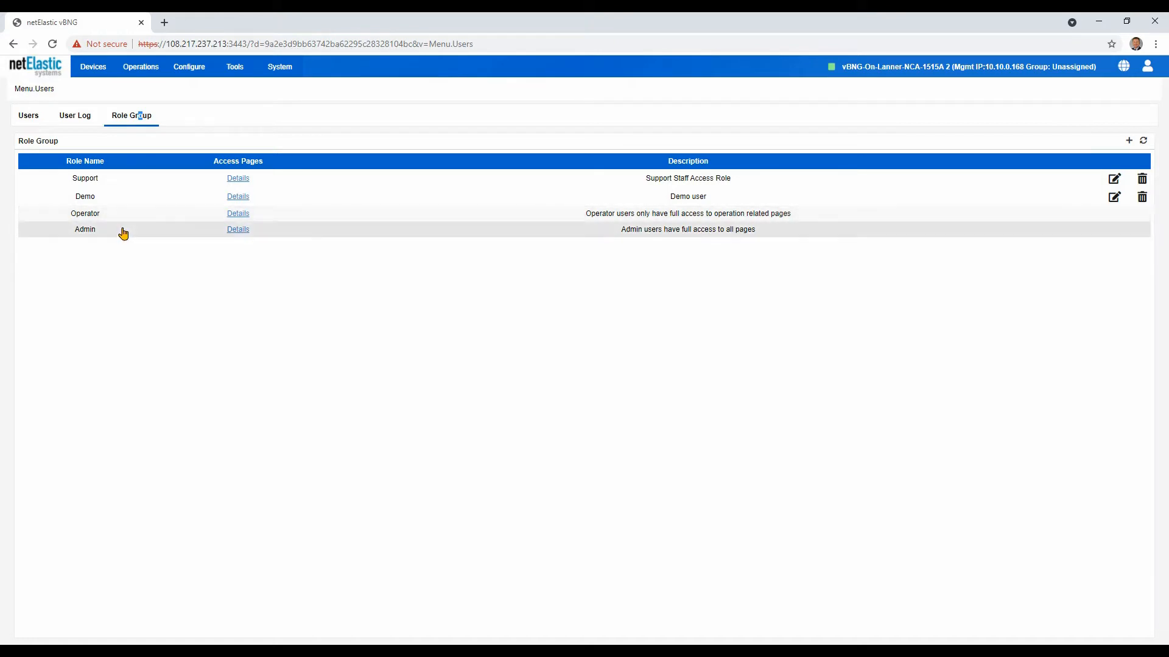
pyautogui.moveTo(123, 233)
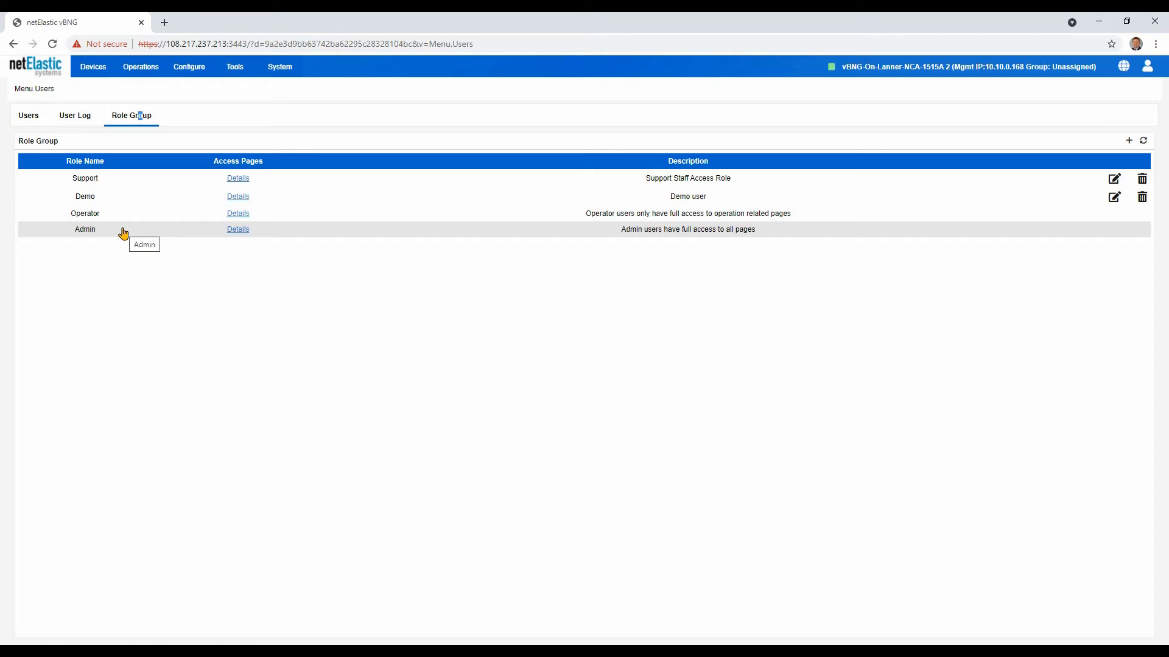
pyautogui.moveTo(113, 183)
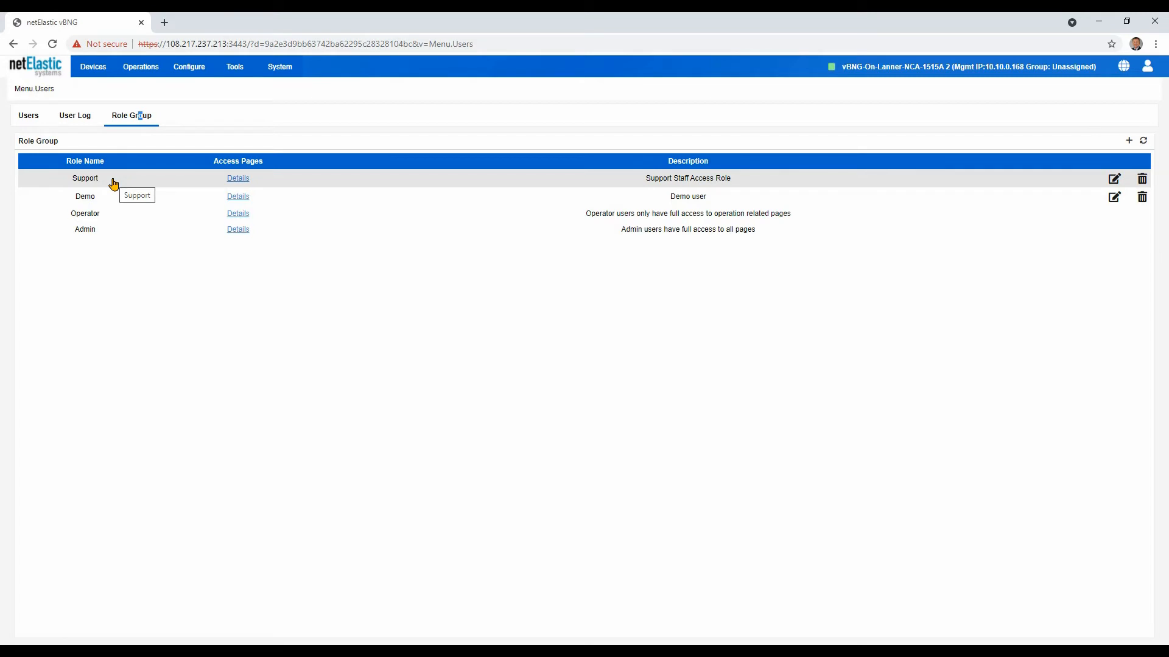
pyautogui.moveTo(272, 189)
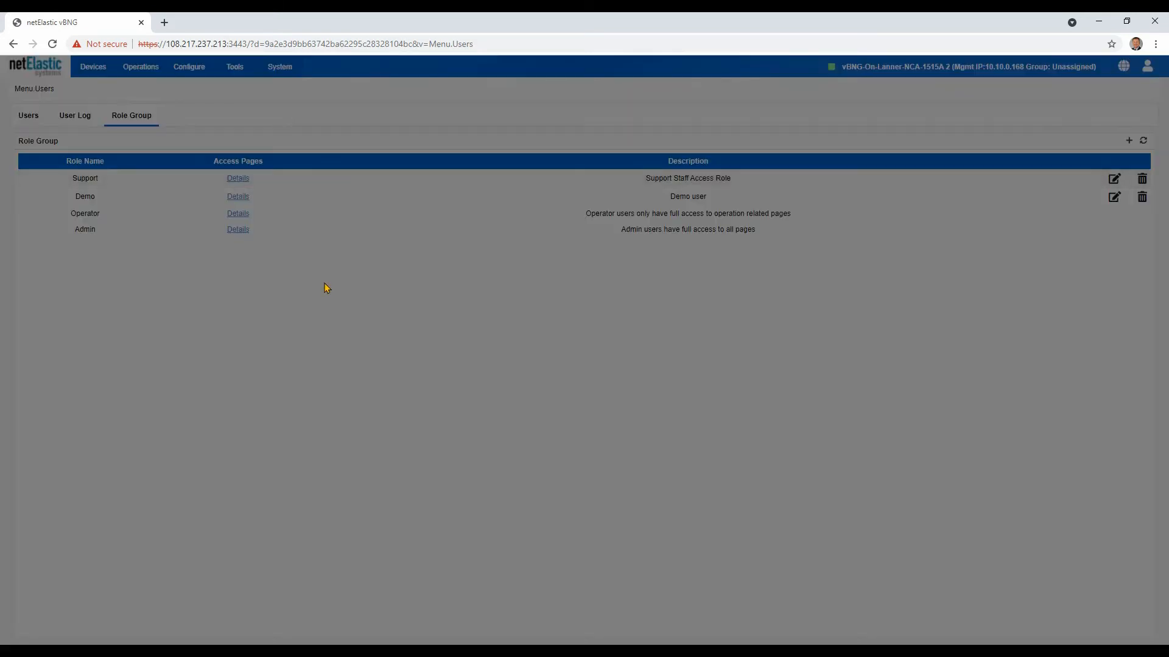
# Step: Open Support's access pages, expand the tree, and inspect Interfaces, Routing, Access Log and Watch rights
pyautogui.click(238, 177)
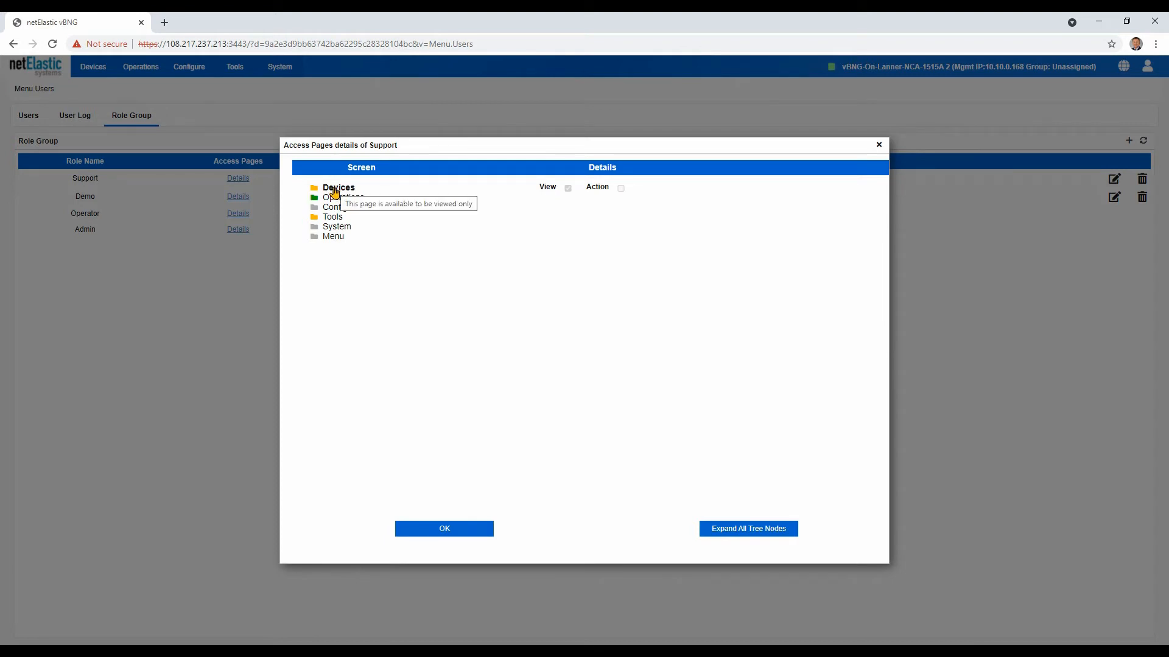
pyautogui.moveTo(580, 292)
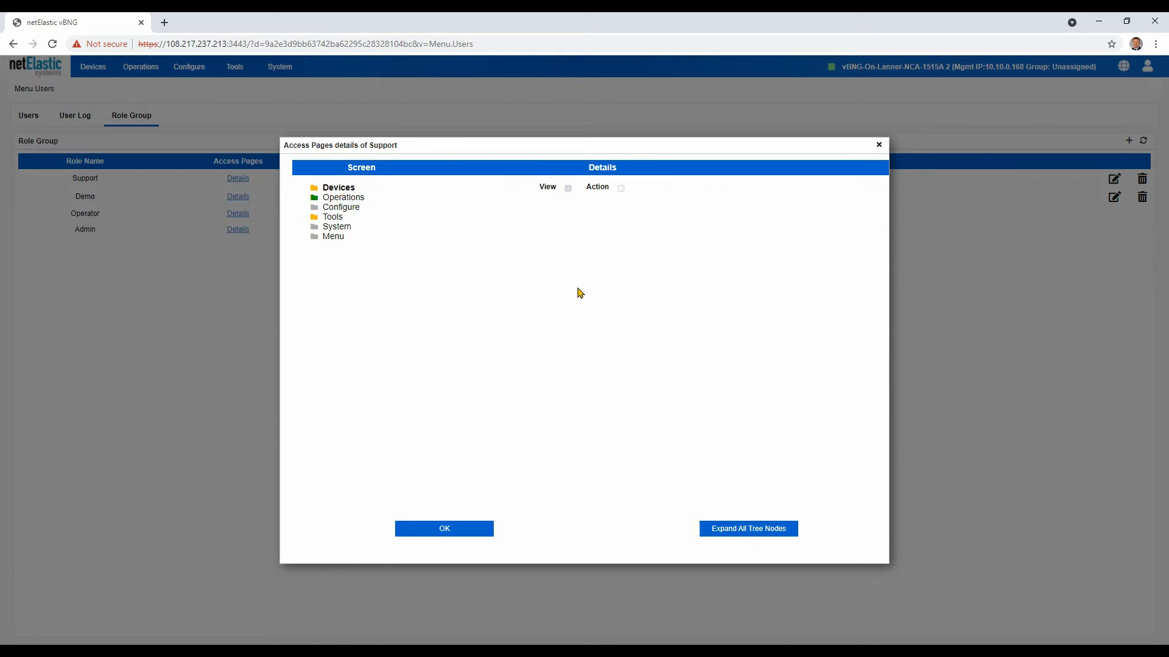
pyautogui.click(747, 528)
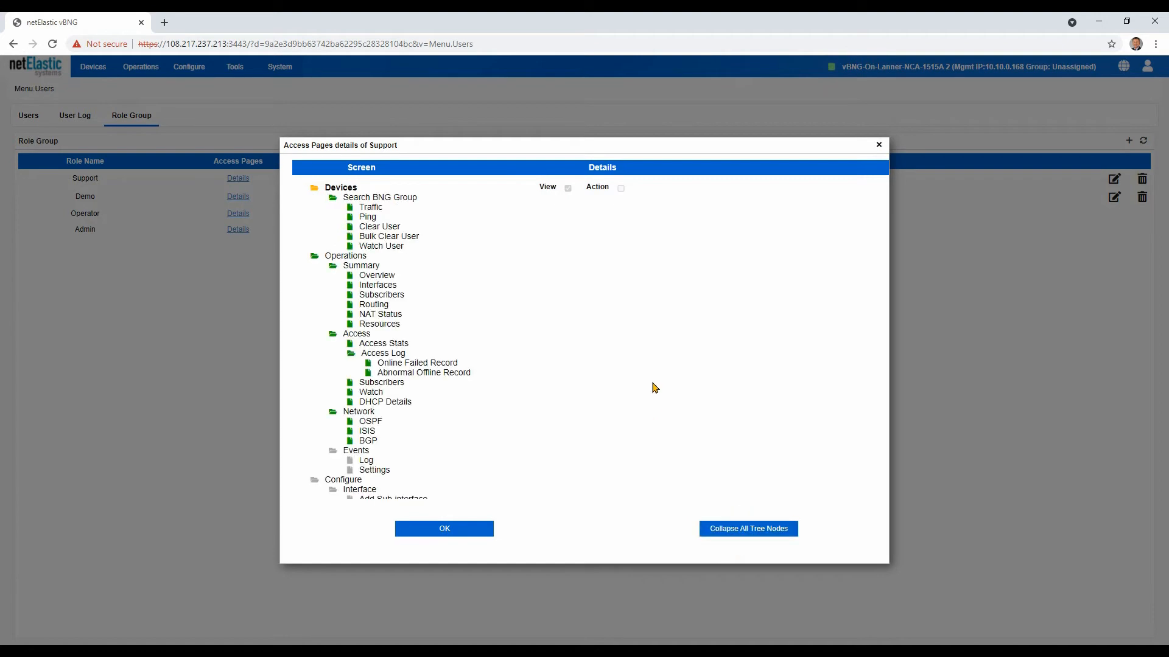
pyautogui.moveTo(371, 210)
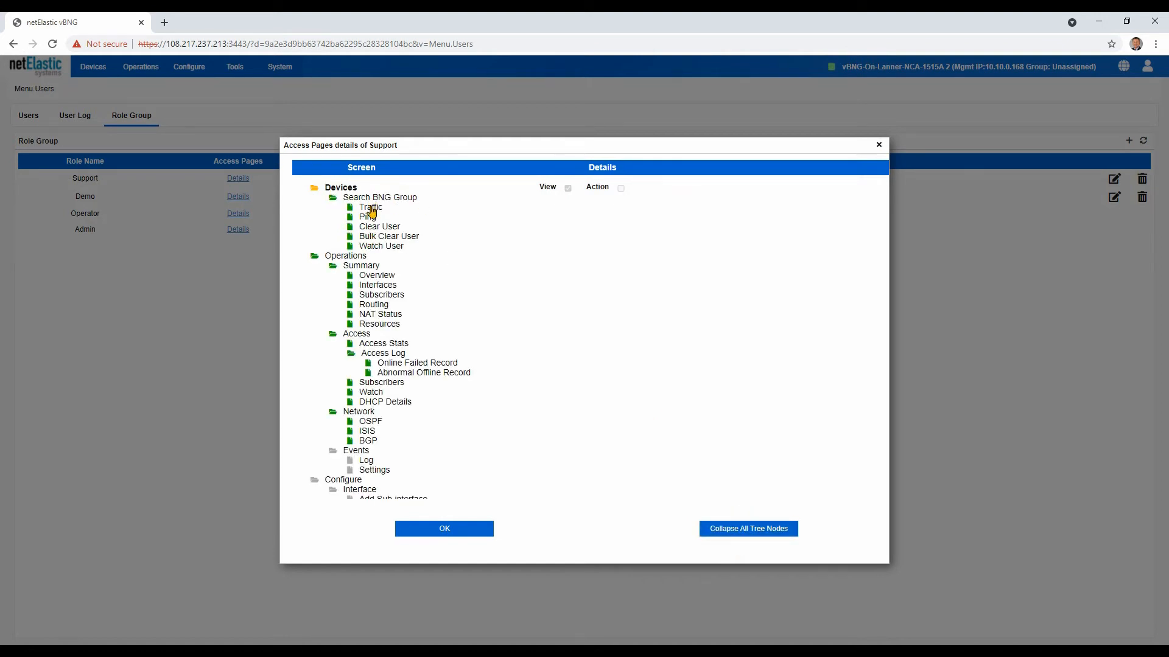
pyautogui.moveTo(373, 249)
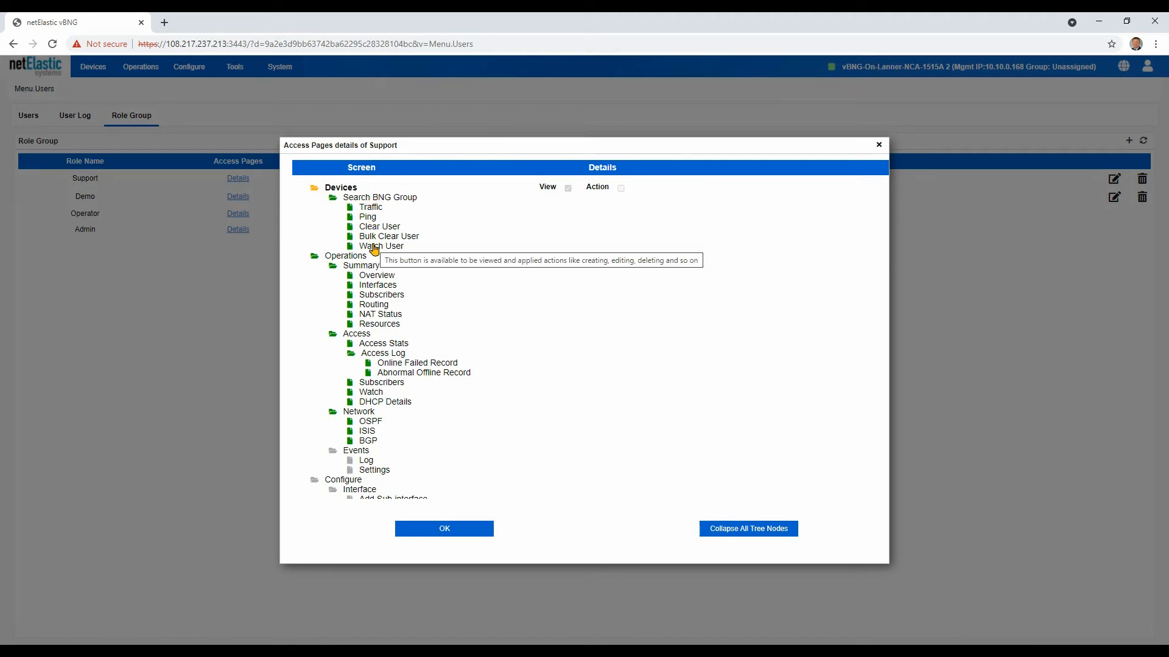
pyautogui.moveTo(406, 259)
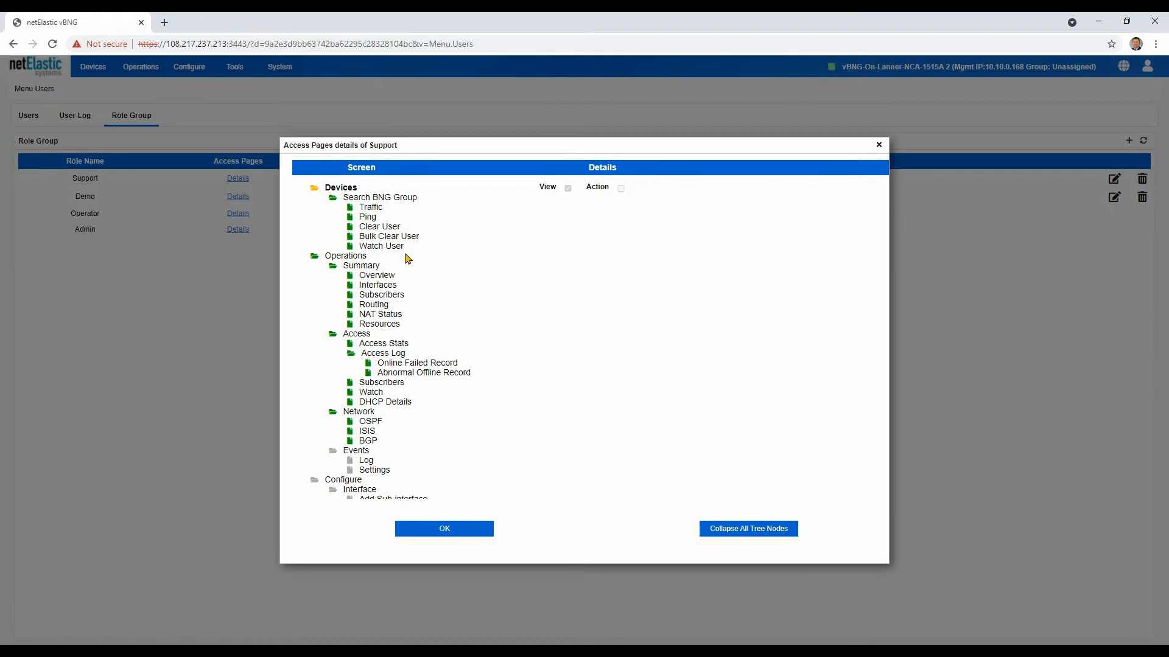
pyautogui.moveTo(349, 262)
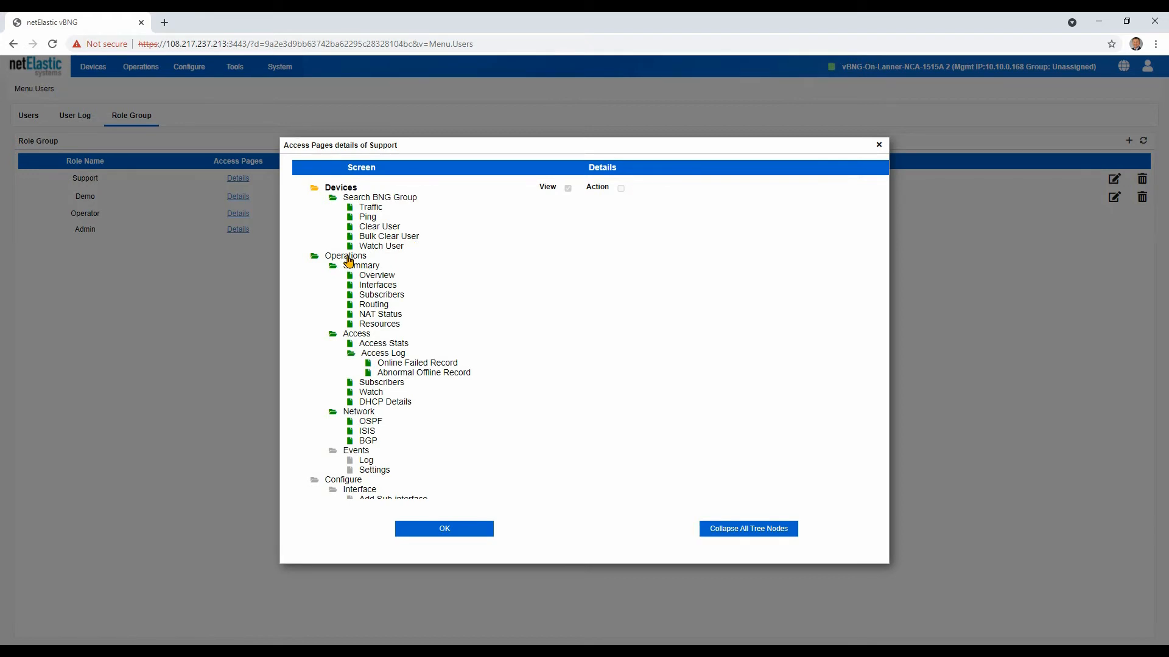
pyautogui.moveTo(381, 269)
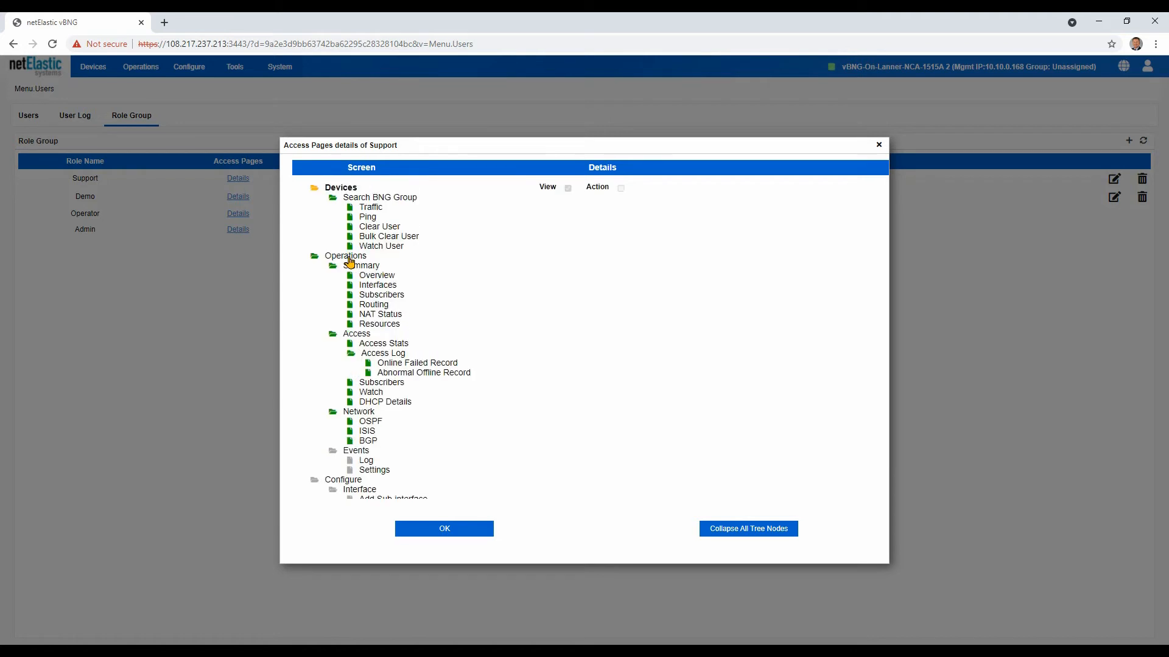
pyautogui.moveTo(399, 274)
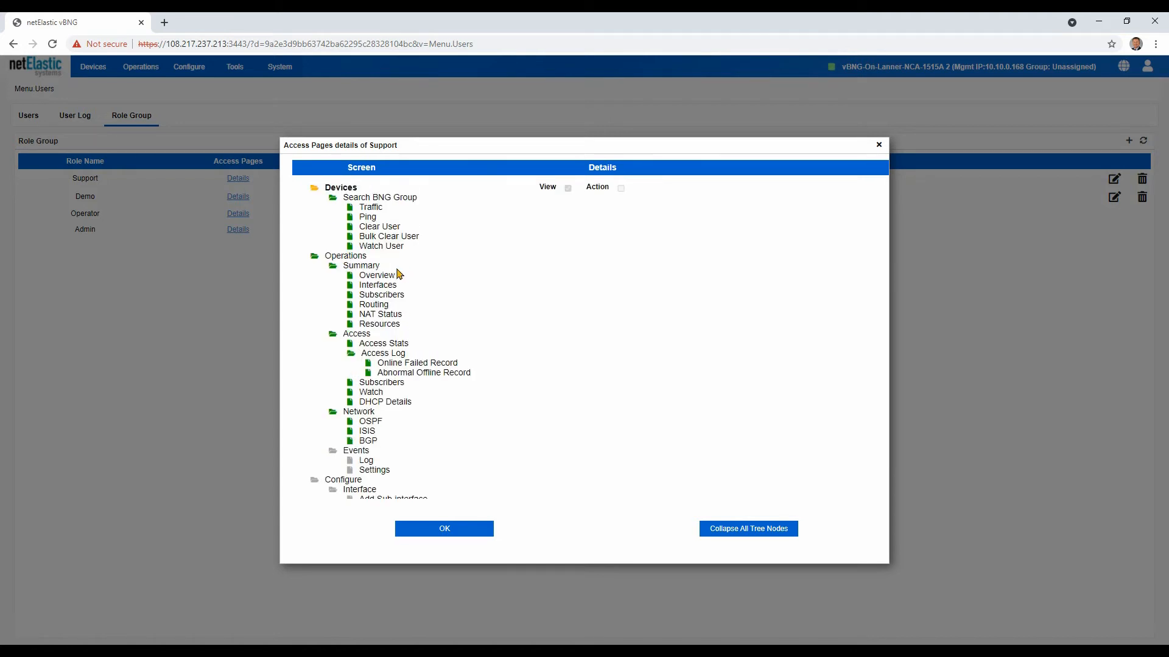
pyautogui.moveTo(386, 269)
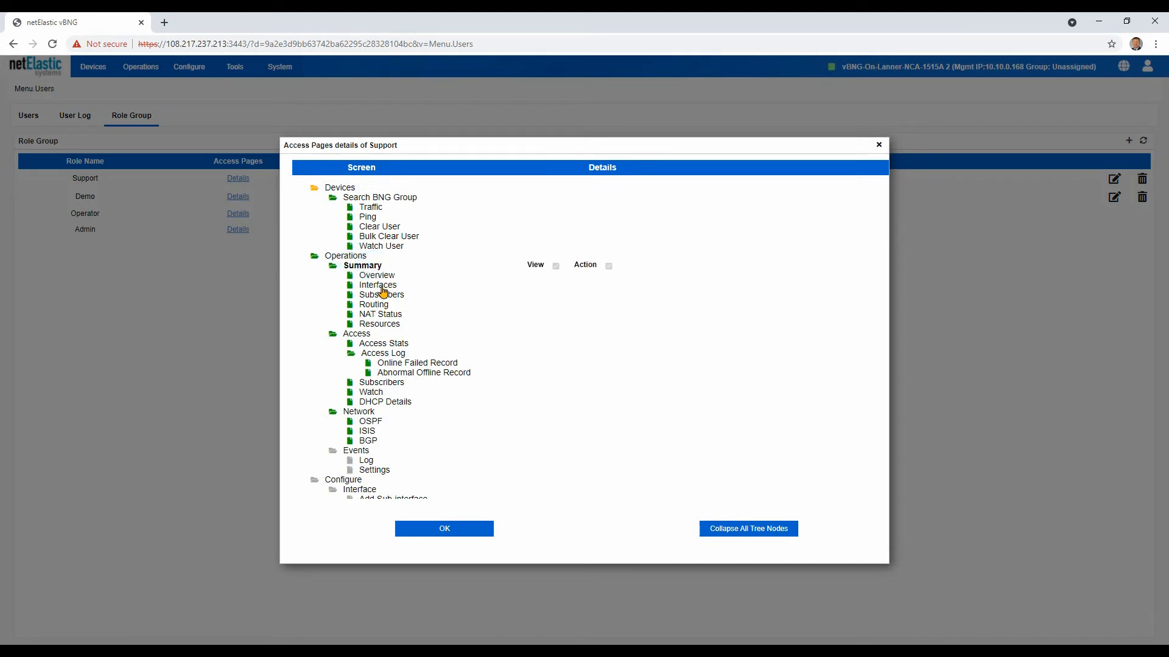
pyautogui.click(378, 284)
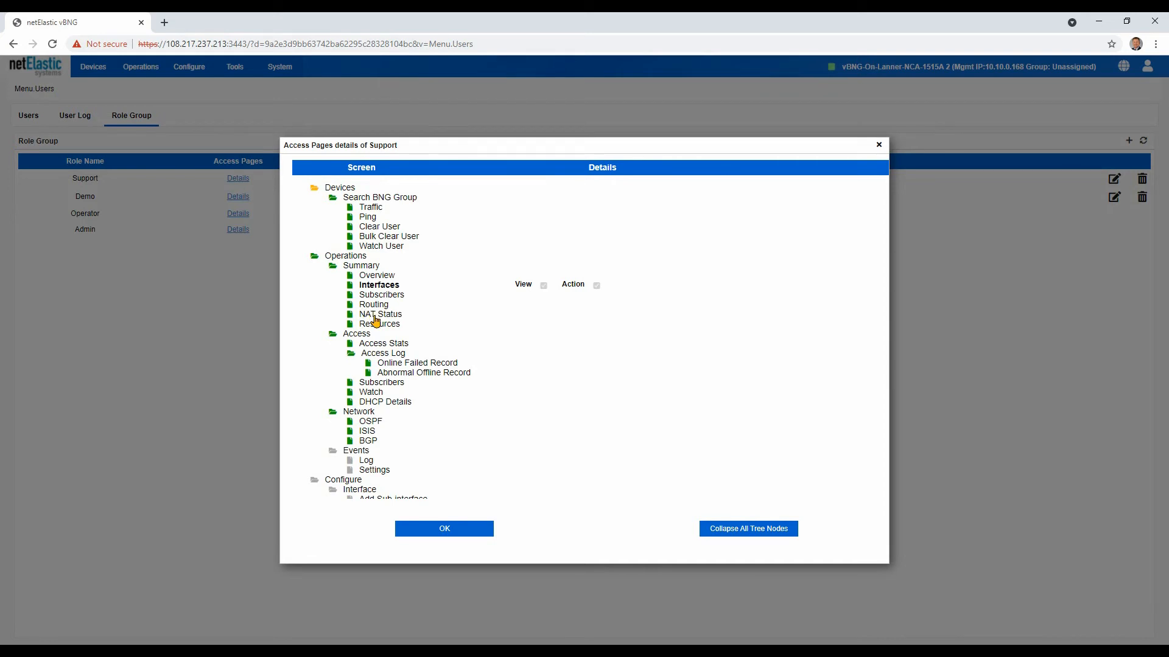
pyautogui.click(375, 304)
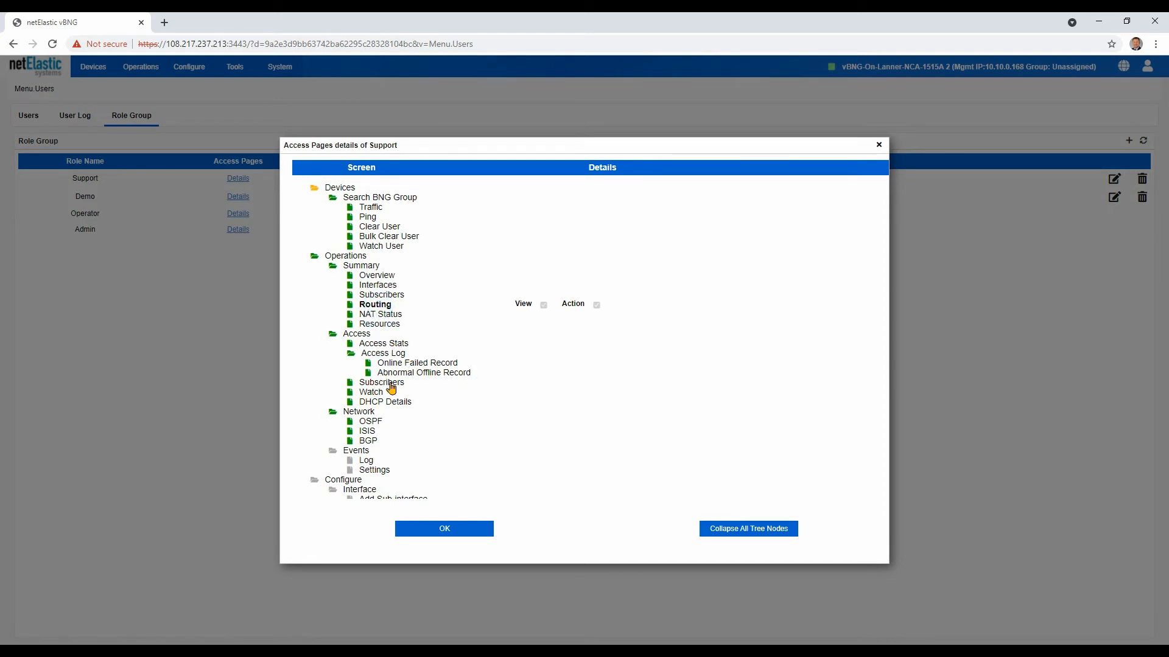
pyautogui.click(383, 353)
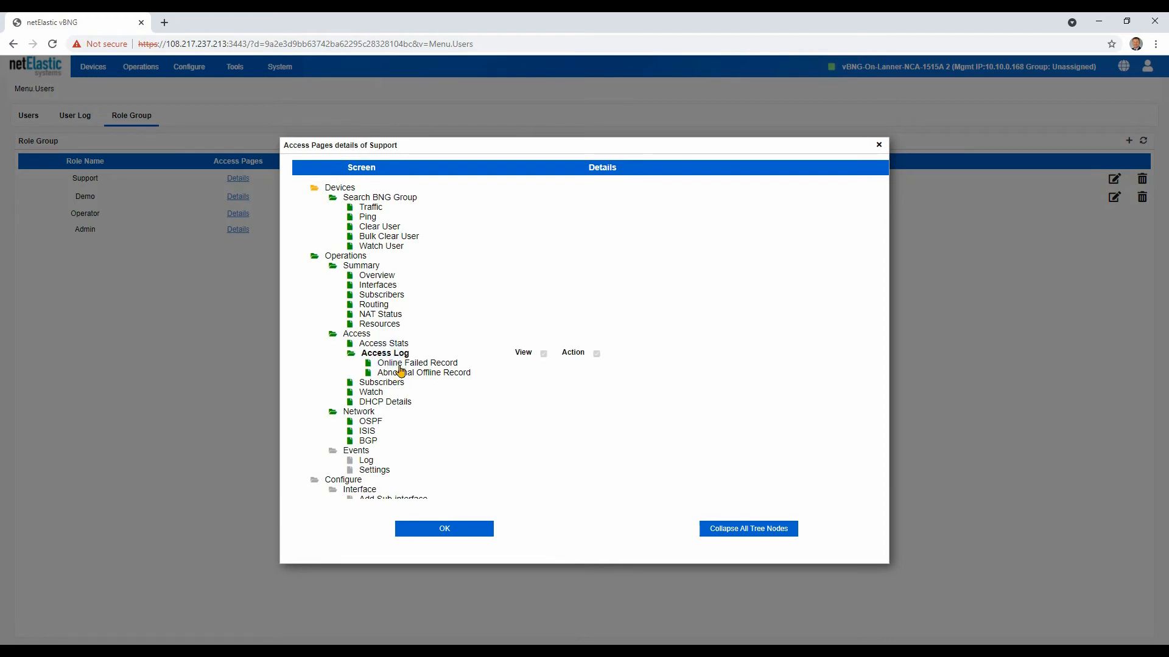
pyautogui.moveTo(388, 371)
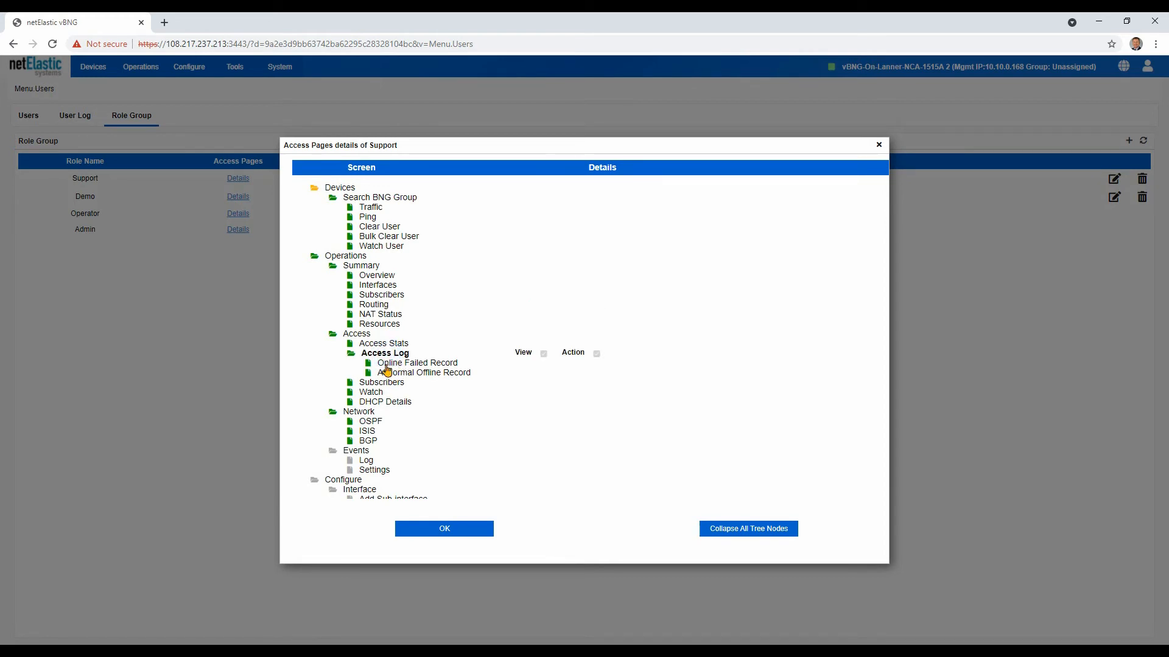
pyautogui.click(417, 362)
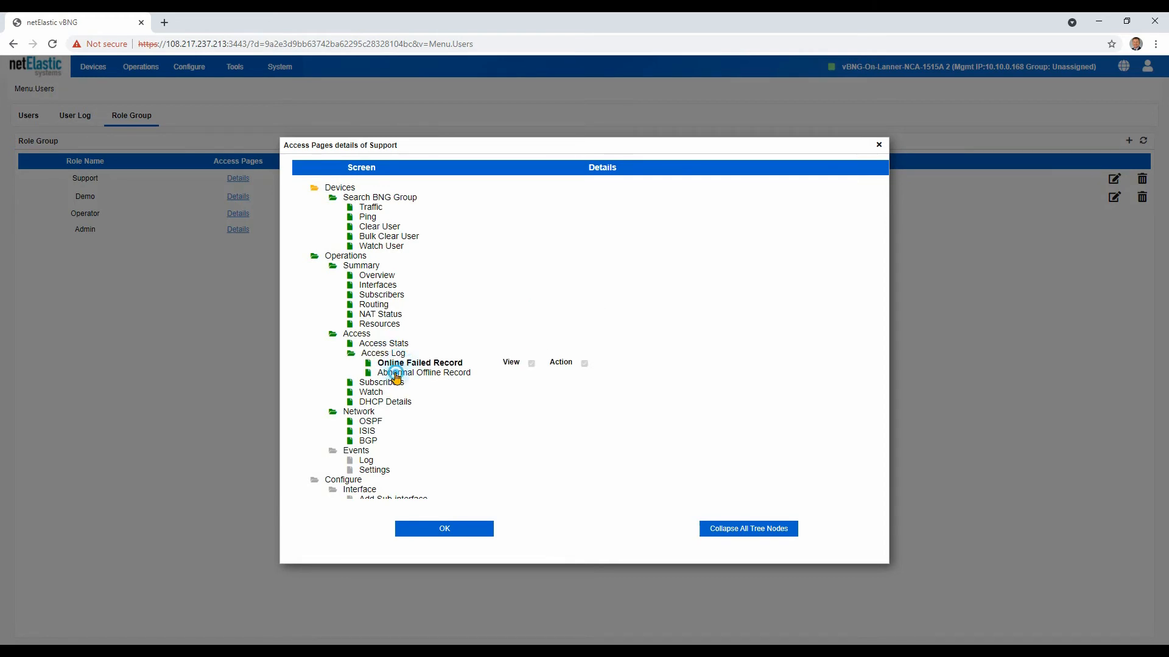
pyautogui.click(426, 373)
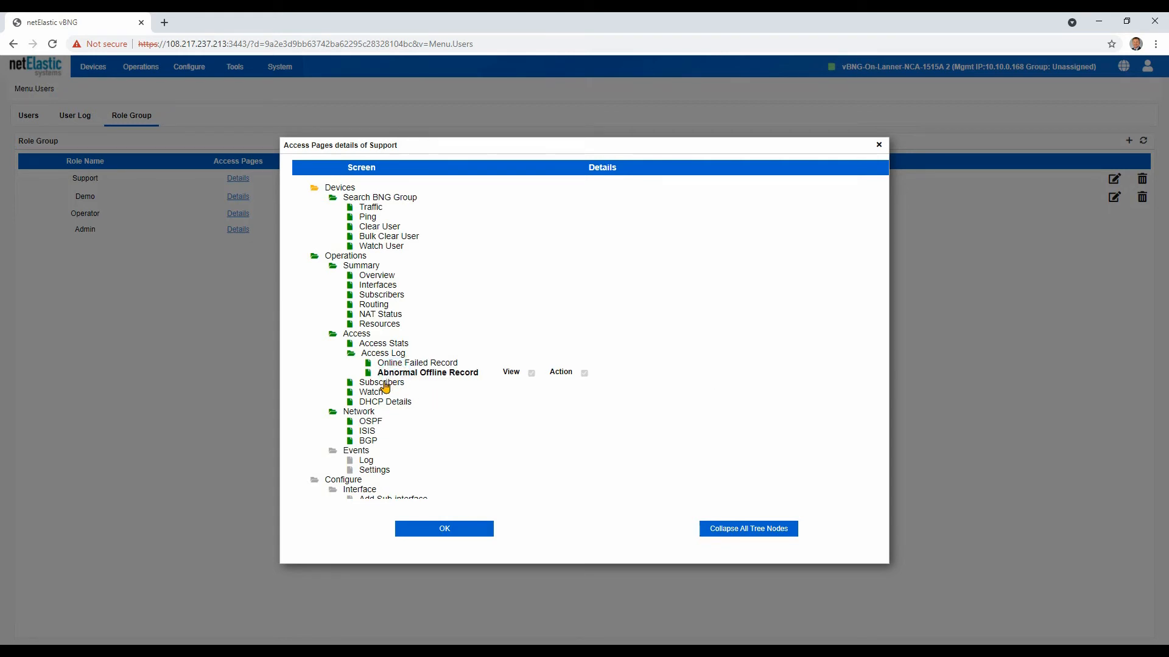
pyautogui.click(372, 391)
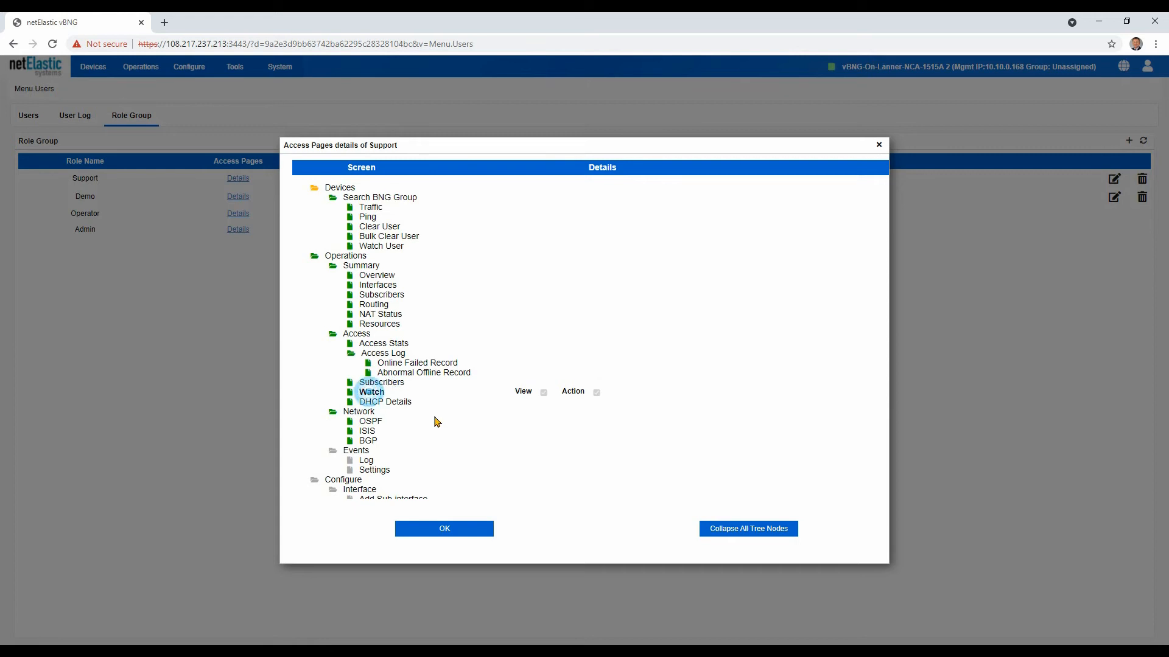
# Step: Review the remaining pages, including Trace Route rights, and close the Support details dialog
pyautogui.scroll(-3)
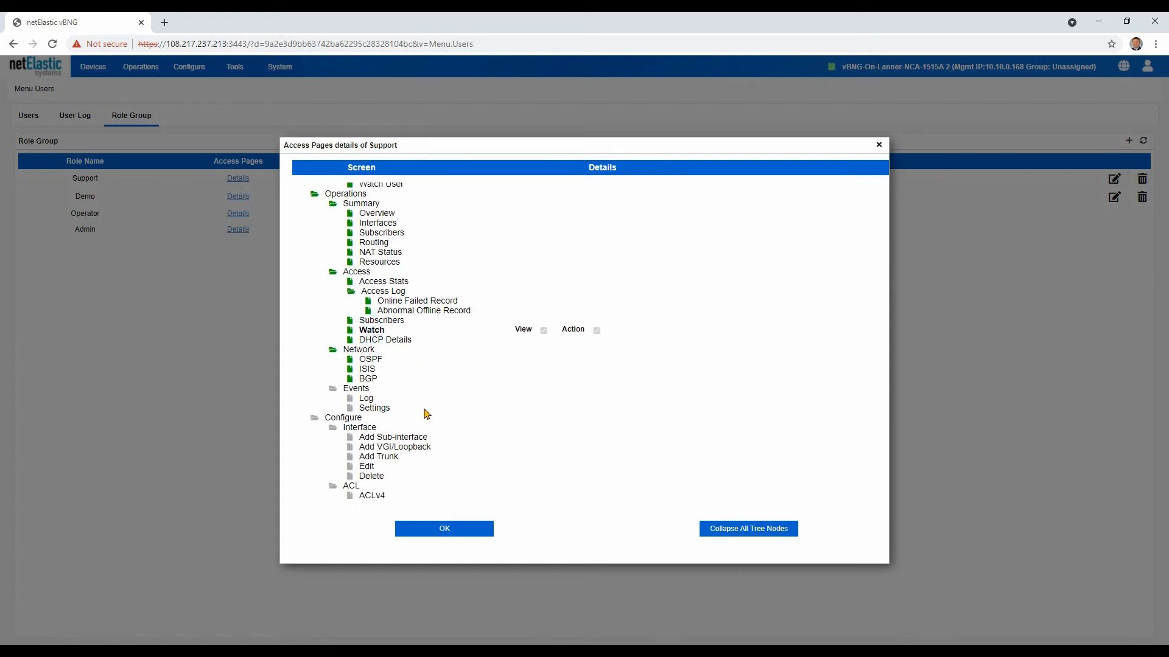
pyautogui.scroll(-3)
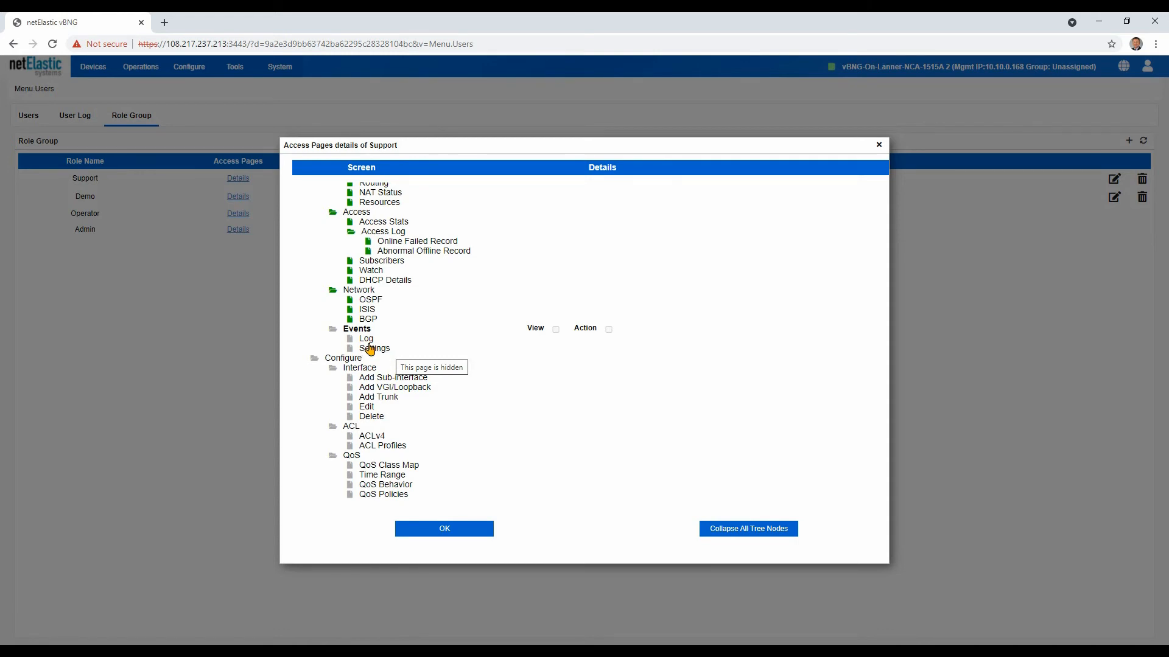
pyautogui.scroll(-3)
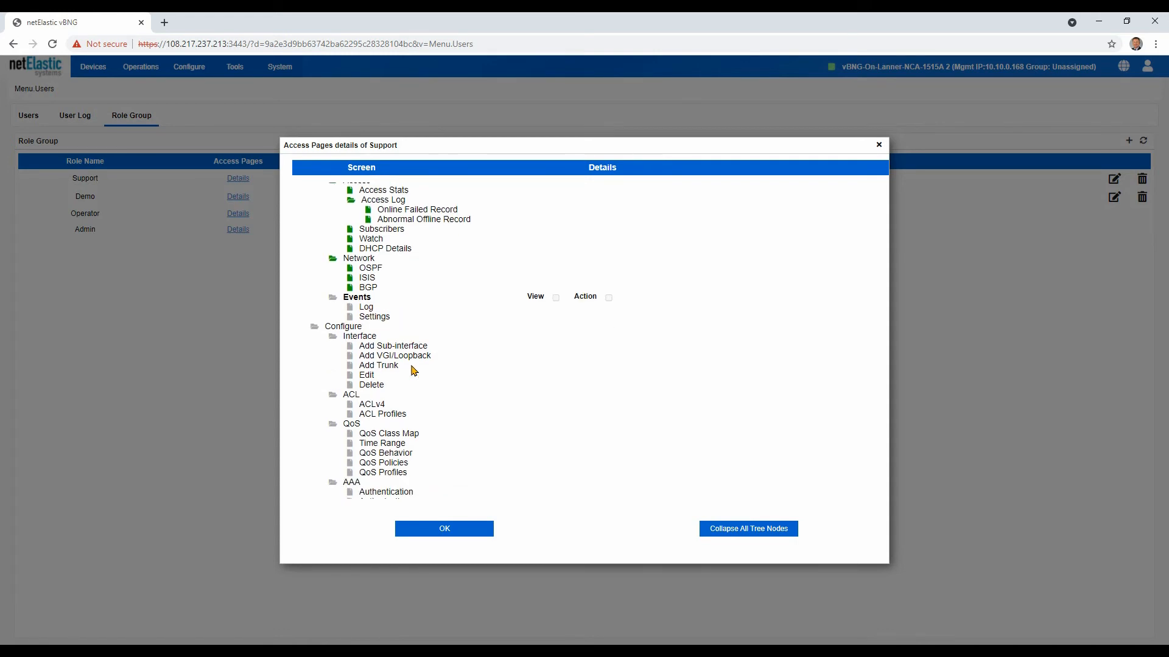
pyautogui.scroll(-3)
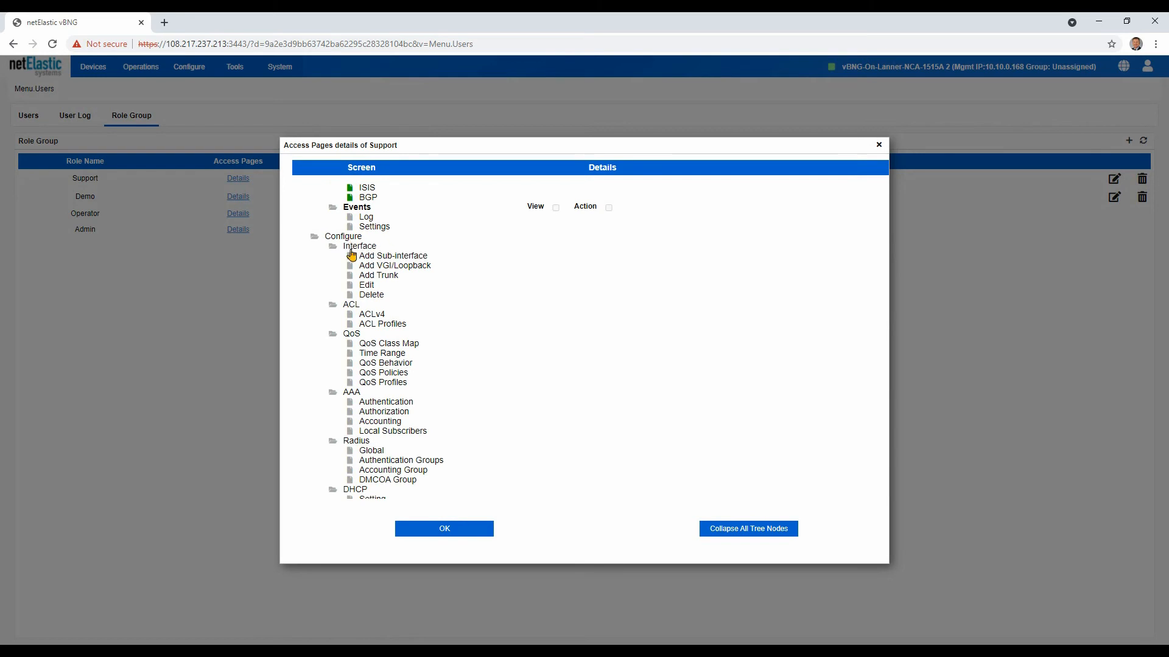
pyautogui.scroll(-3)
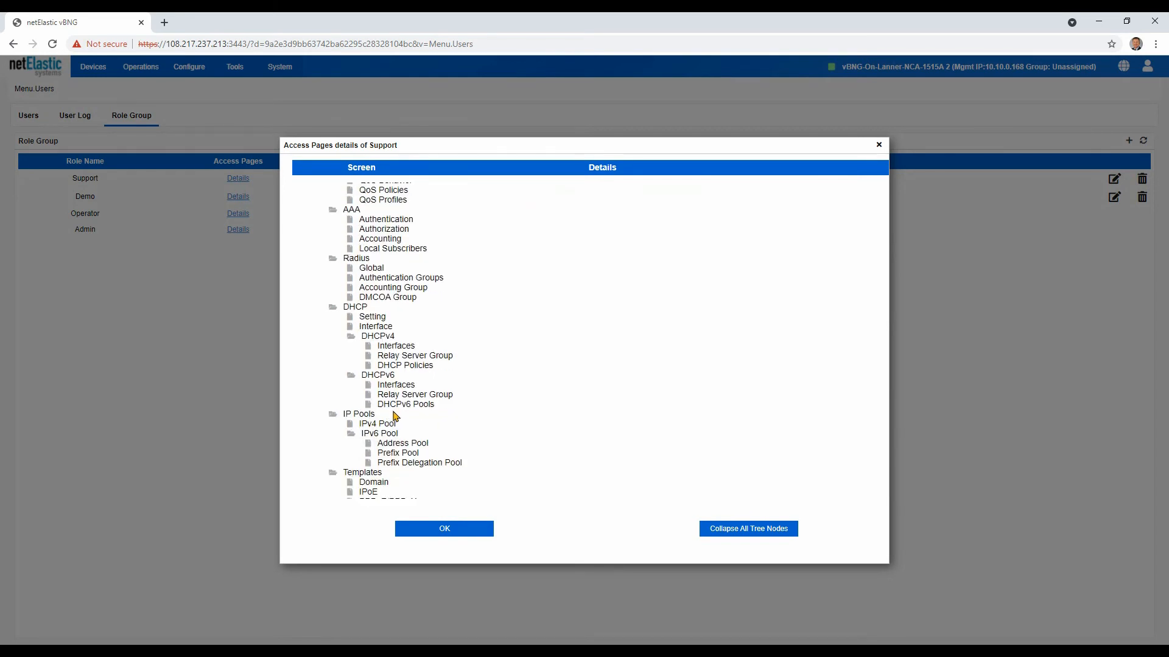
pyautogui.moveTo(388, 426)
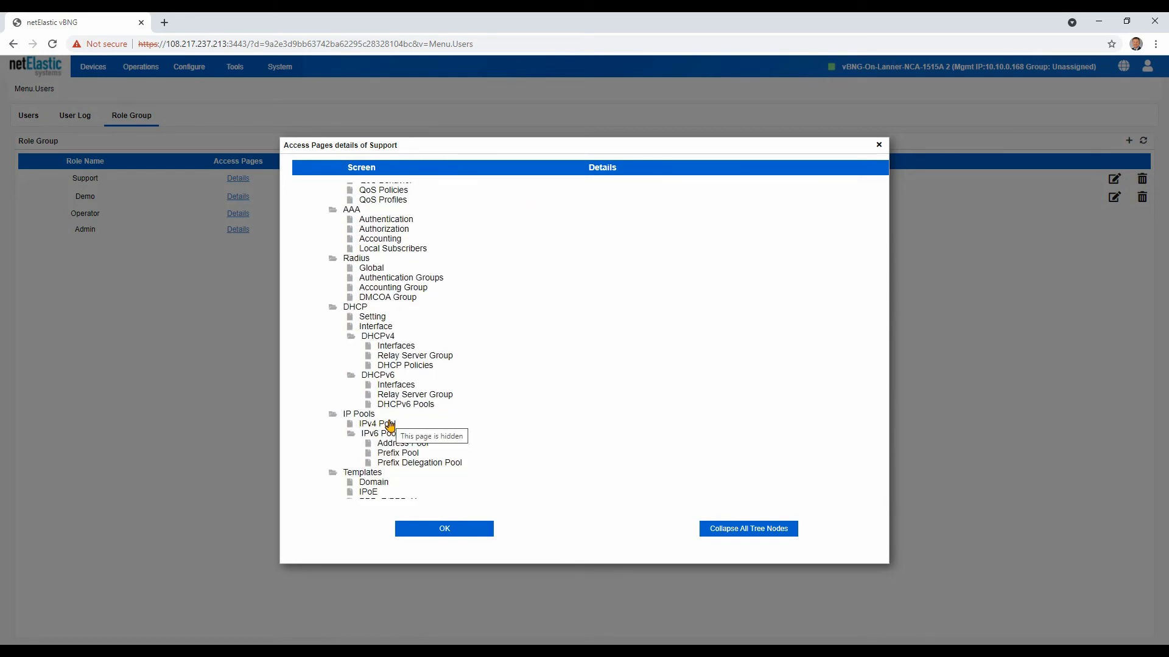
pyautogui.scroll(-3)
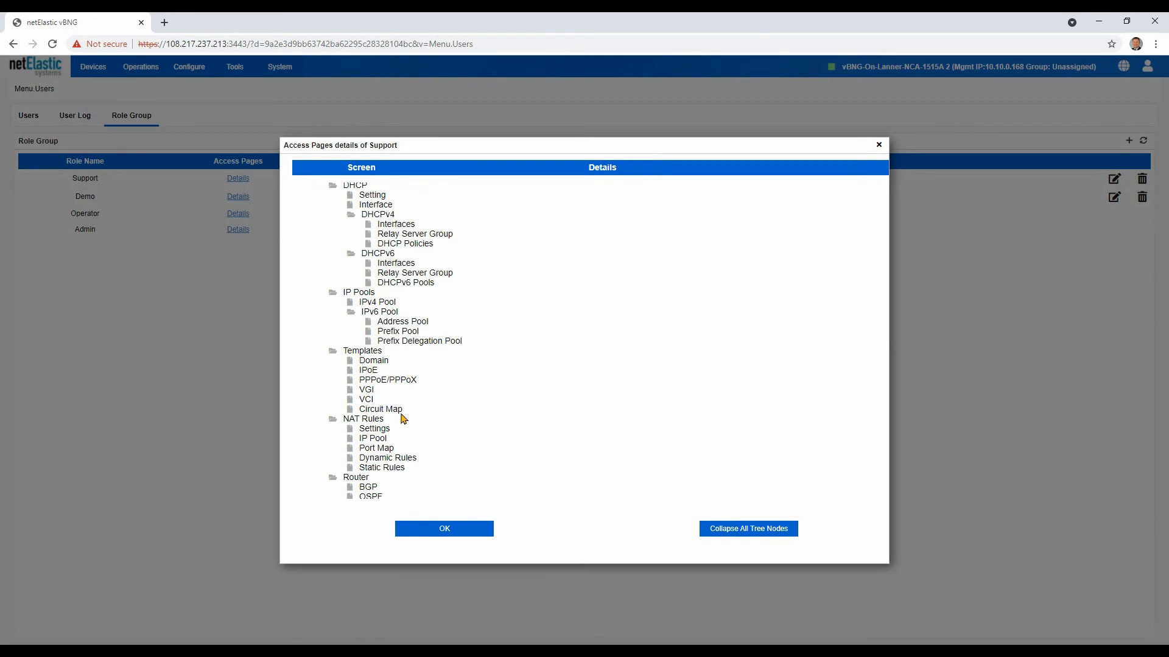
pyautogui.scroll(-3)
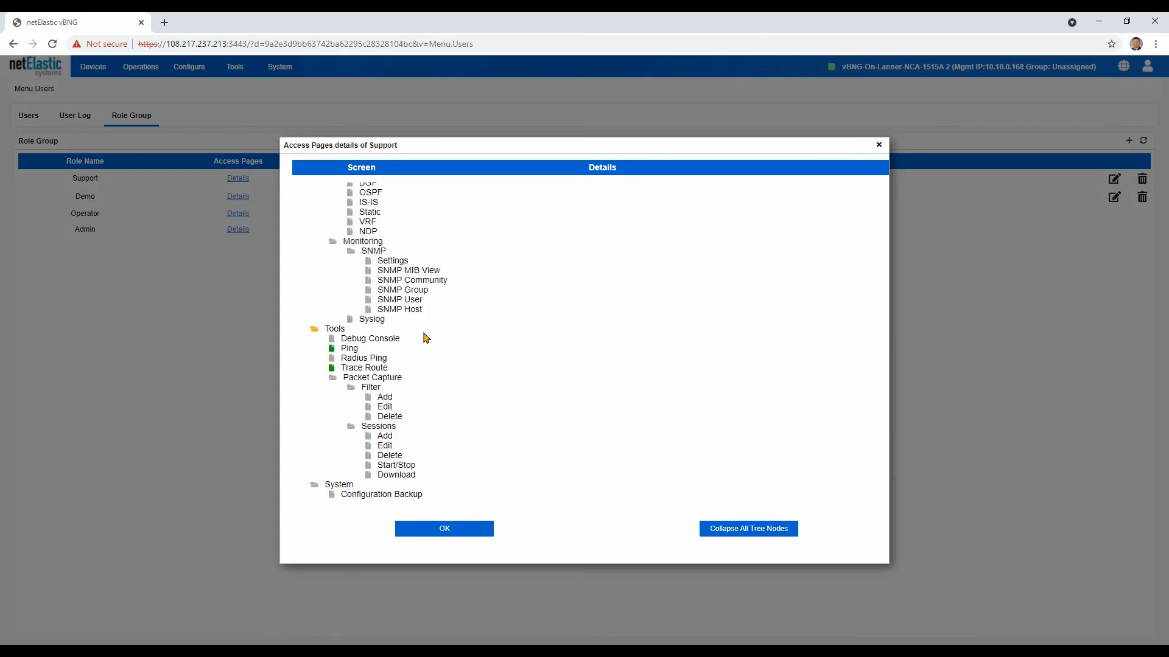
pyautogui.moveTo(417, 343)
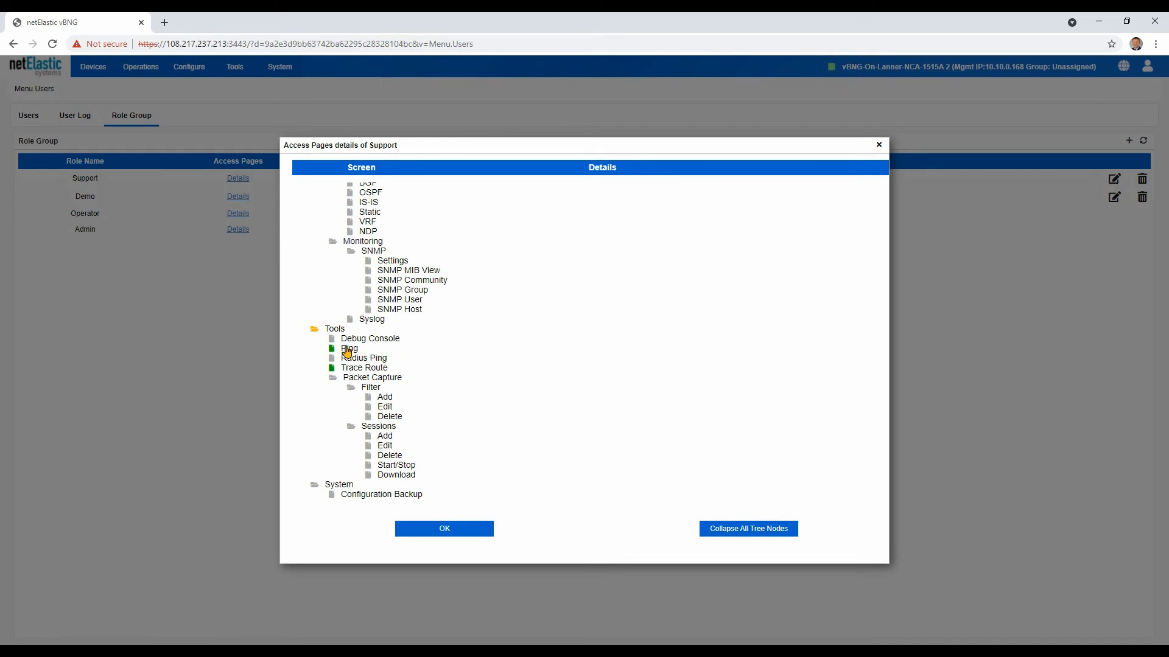
pyautogui.click(365, 366)
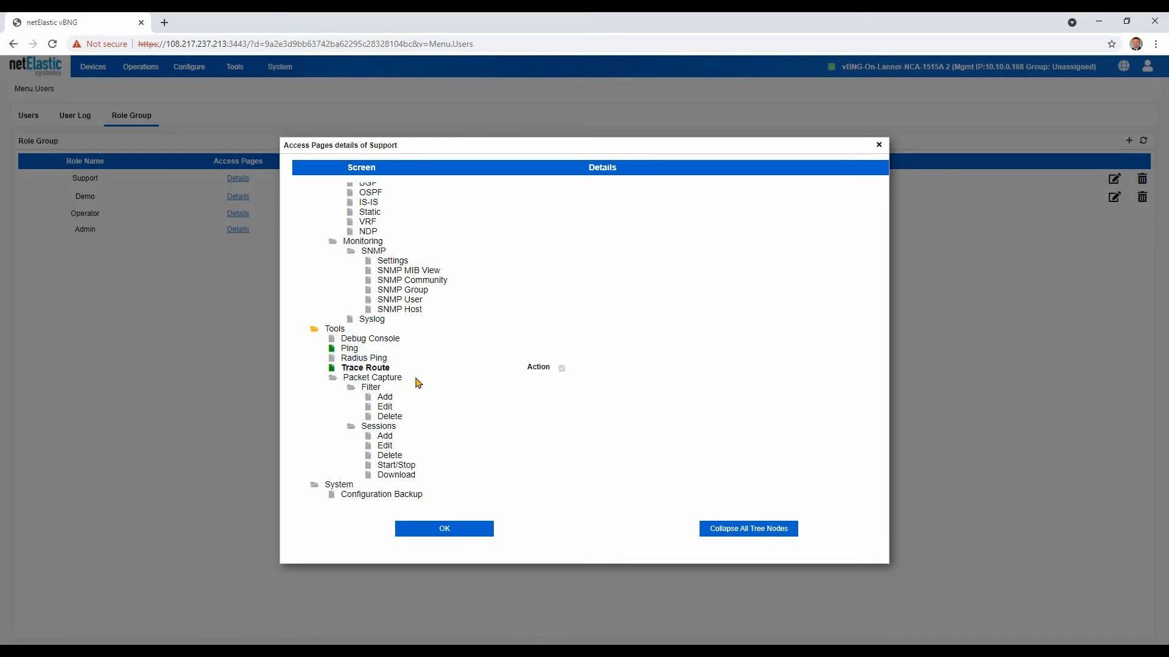
pyautogui.scroll(-3)
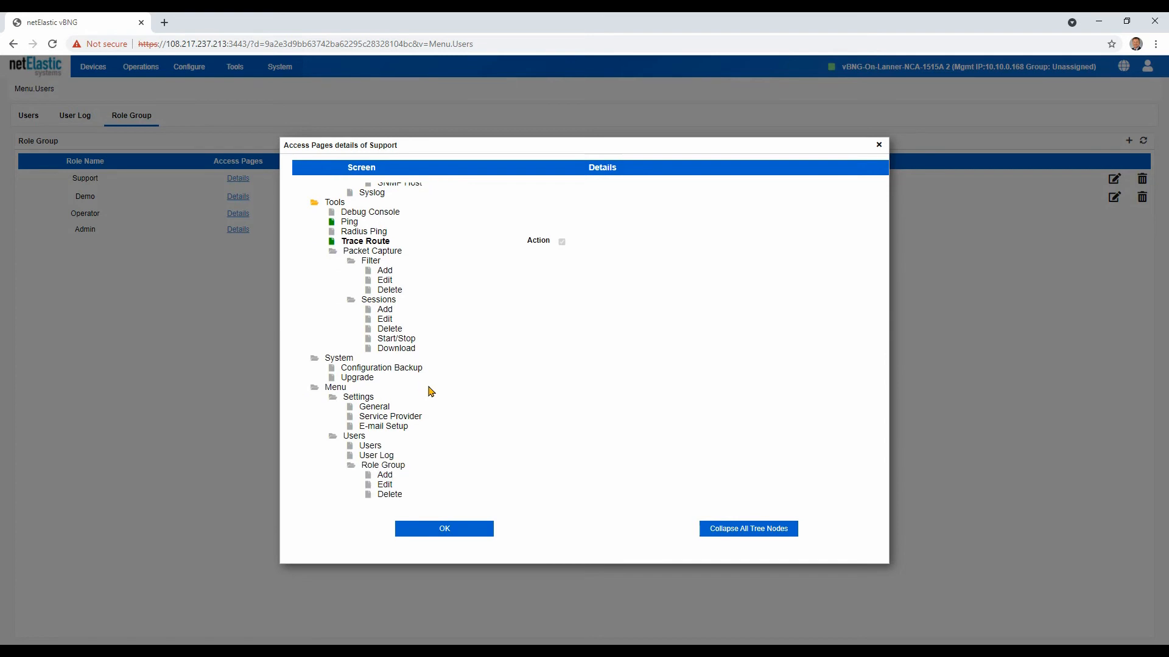
pyautogui.moveTo(588, 503)
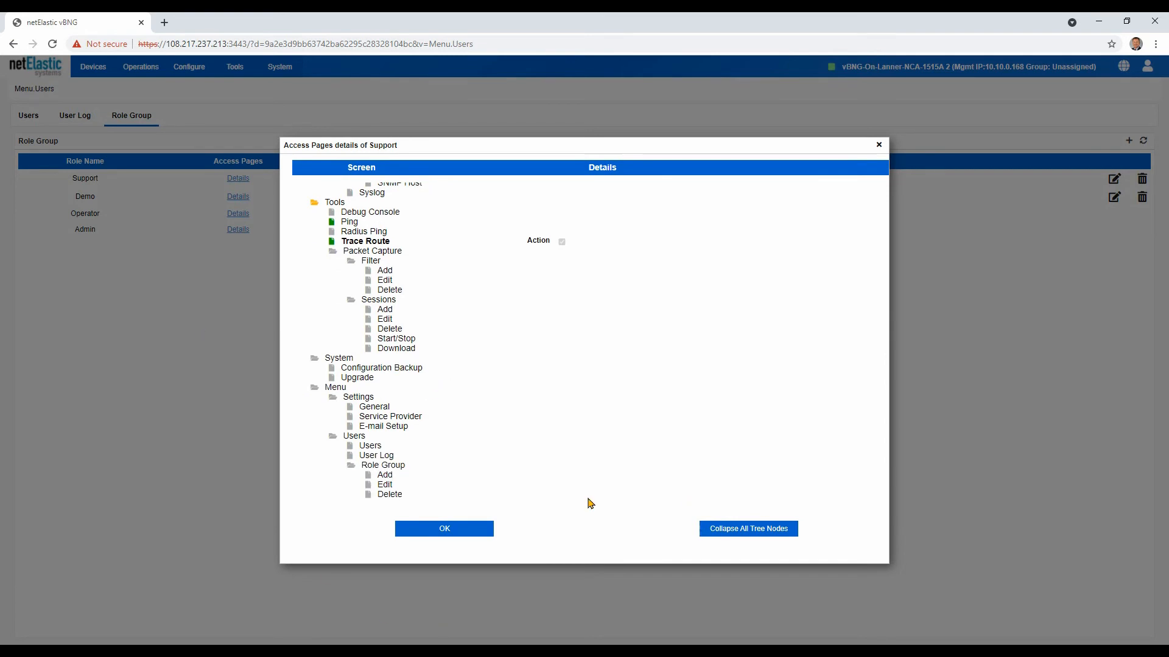
pyautogui.click(444, 528)
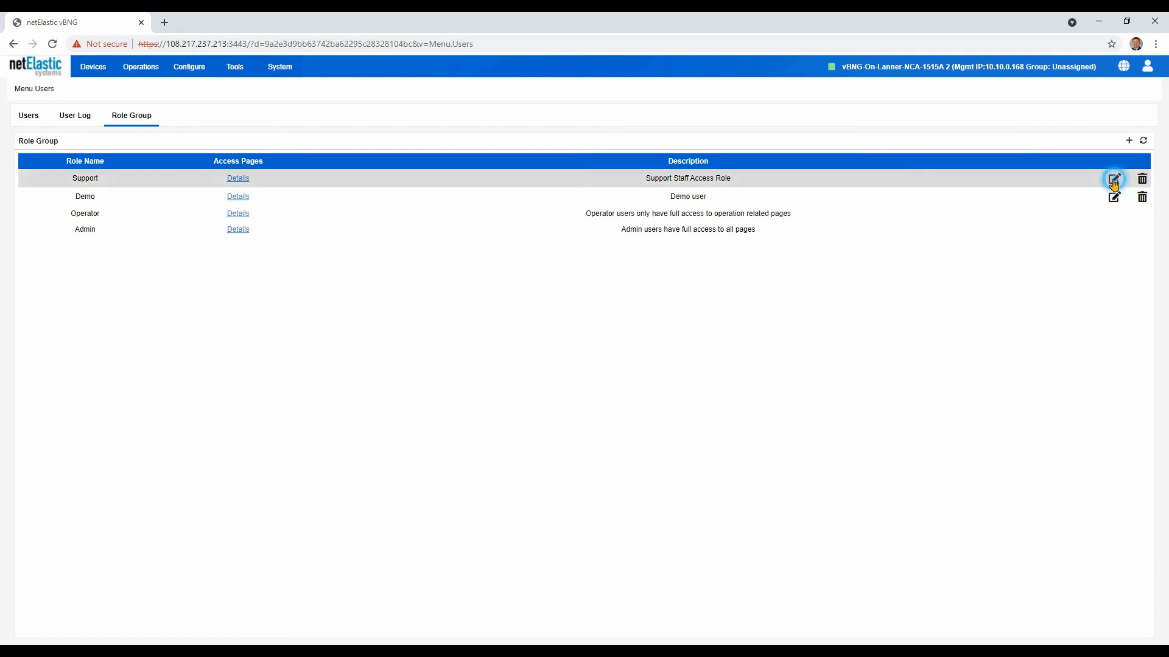
# Step: Edit the Support role to tick View on the Events > Log page and submit
pyautogui.click(1113, 179)
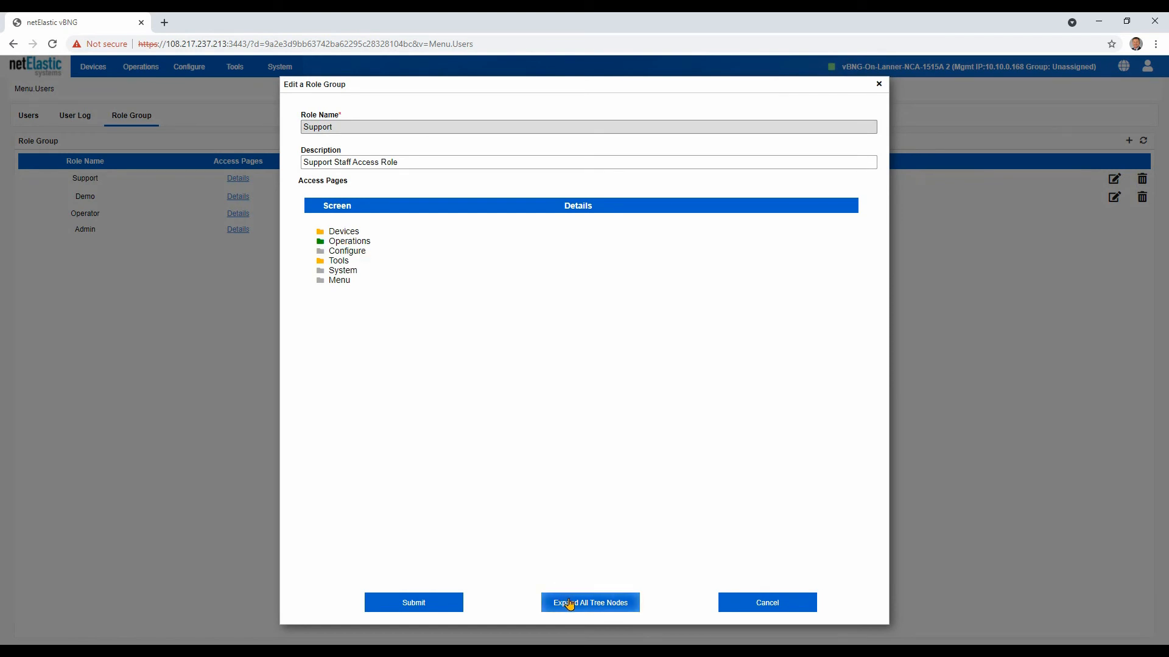
pyautogui.click(589, 602)
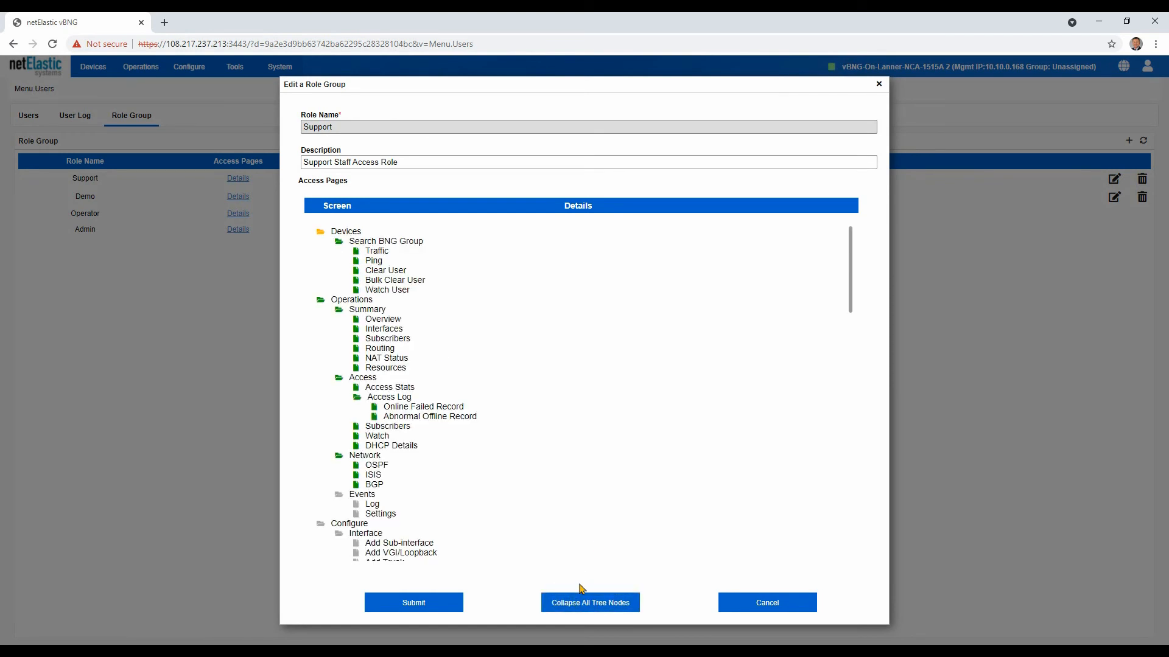
pyautogui.moveTo(402, 453)
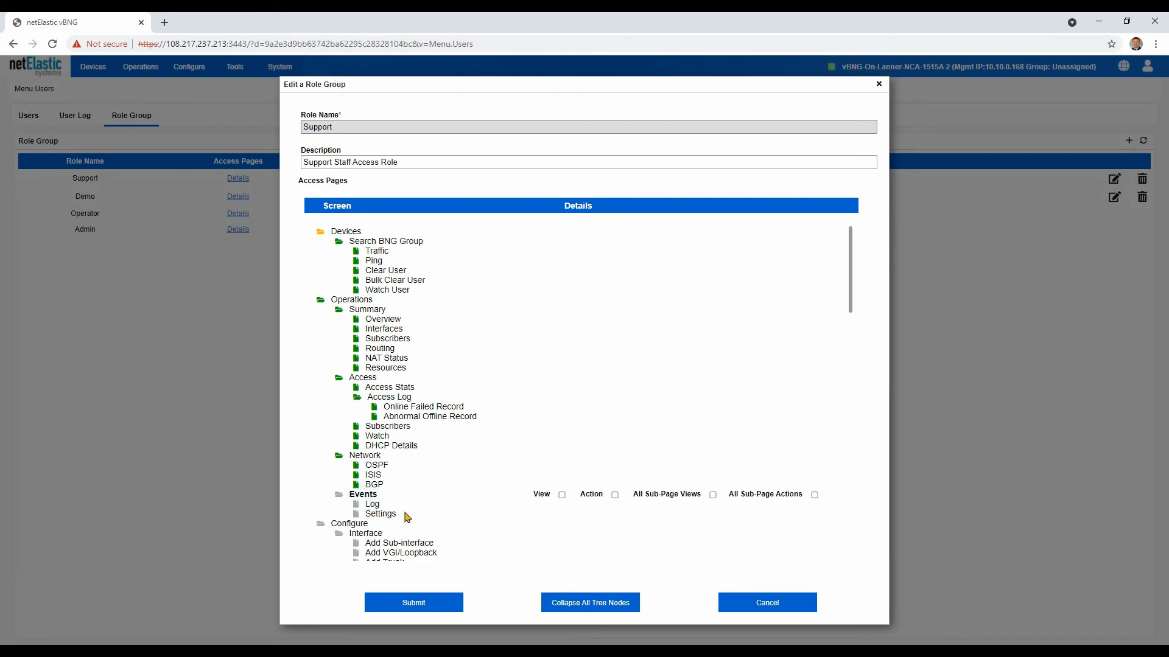
pyautogui.click(372, 504)
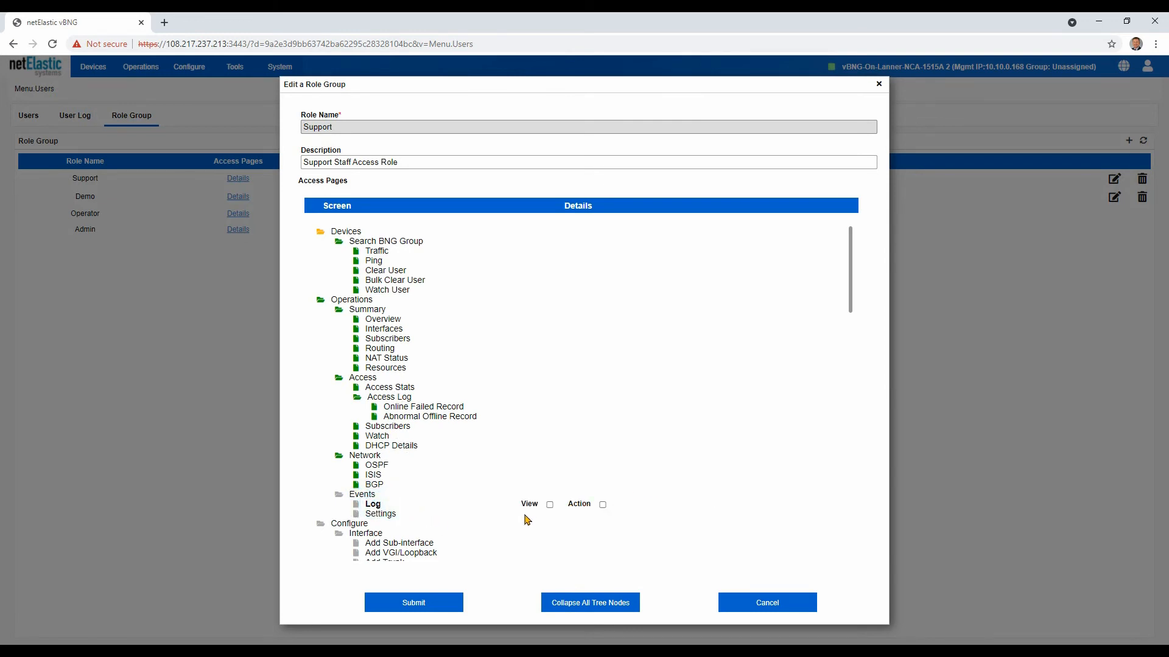
pyautogui.click(549, 504)
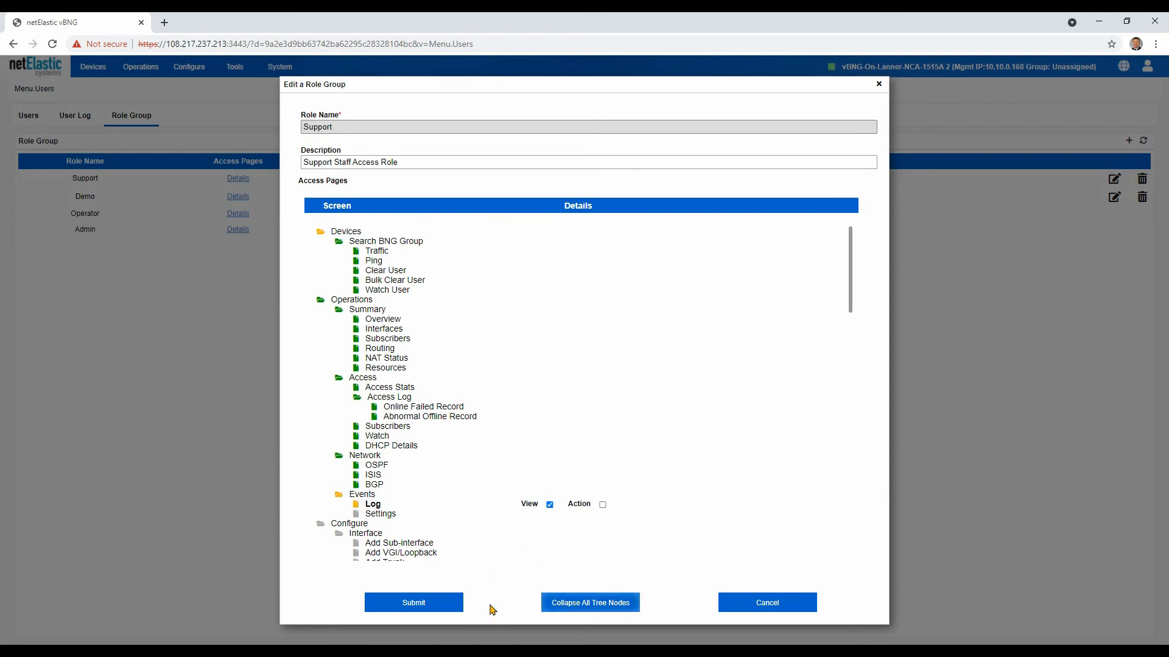
pyautogui.click(413, 602)
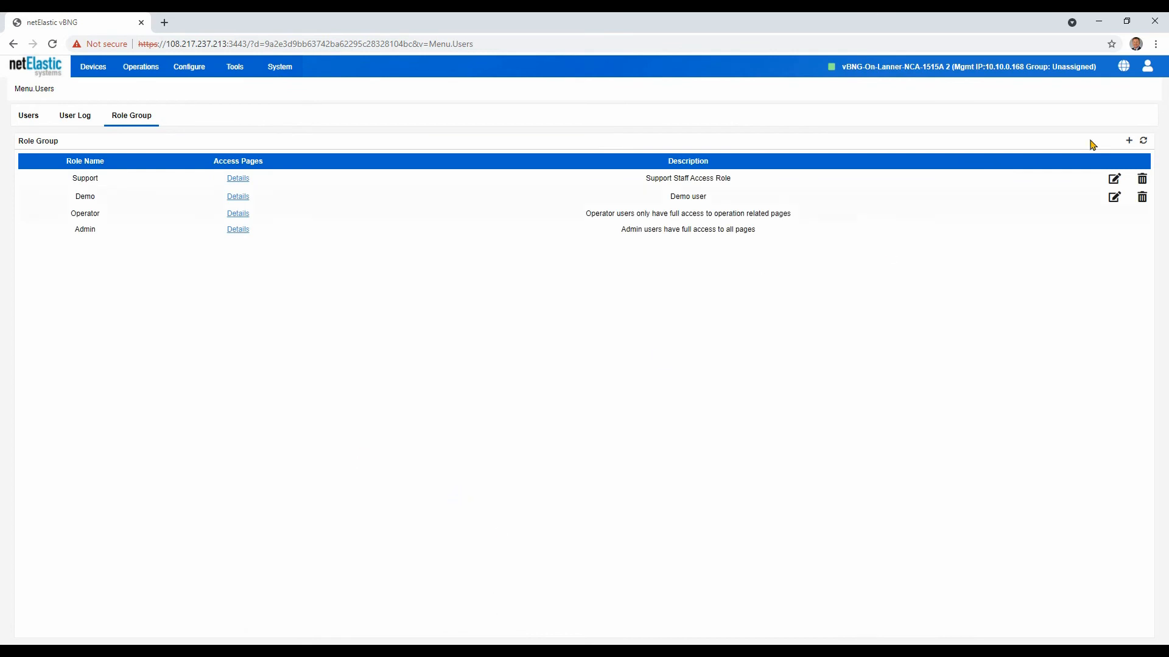
pyautogui.moveTo(1132, 149)
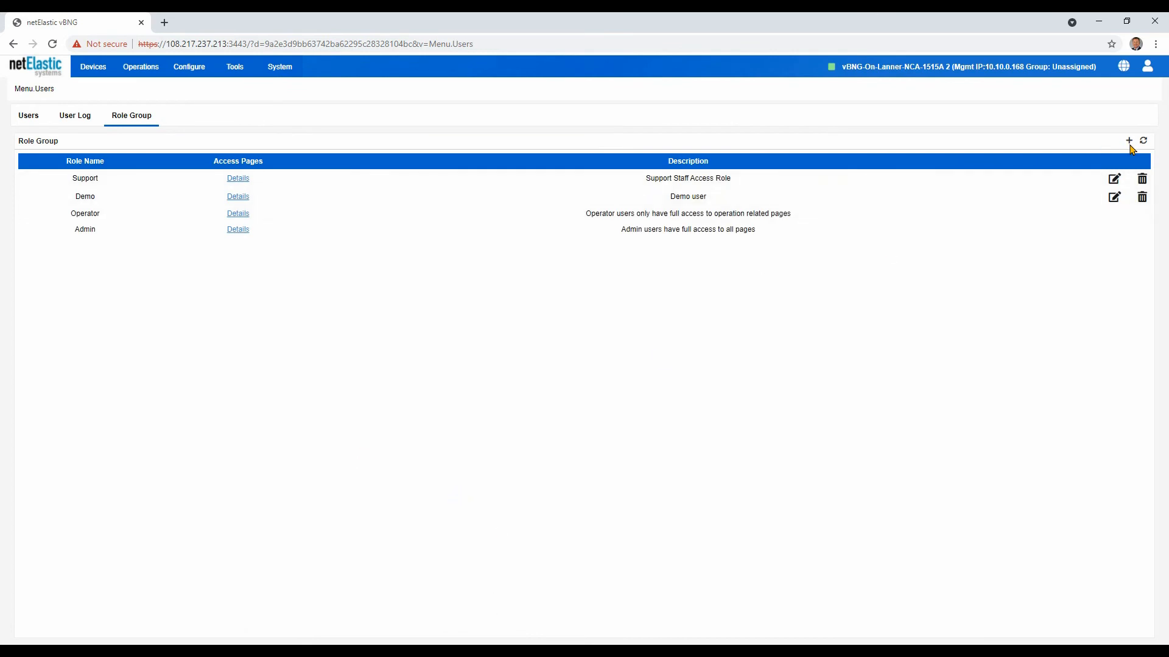
pyautogui.moveTo(1129, 141)
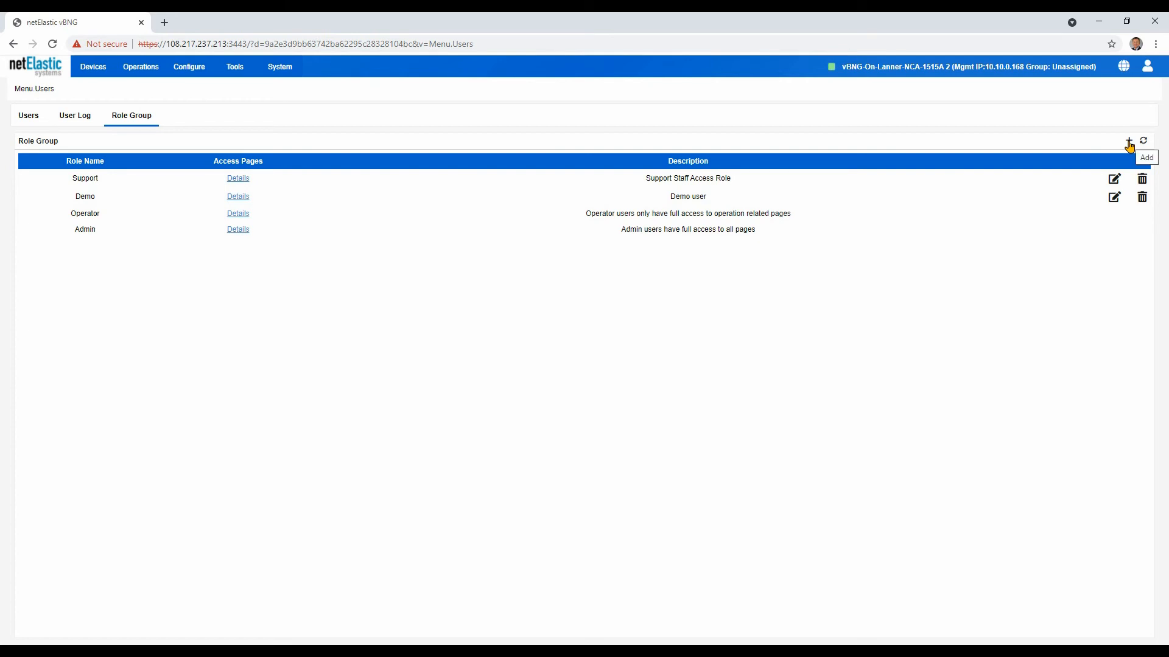
# Step: Add a new role group and enter Backup as its role name
pyautogui.click(1128, 140)
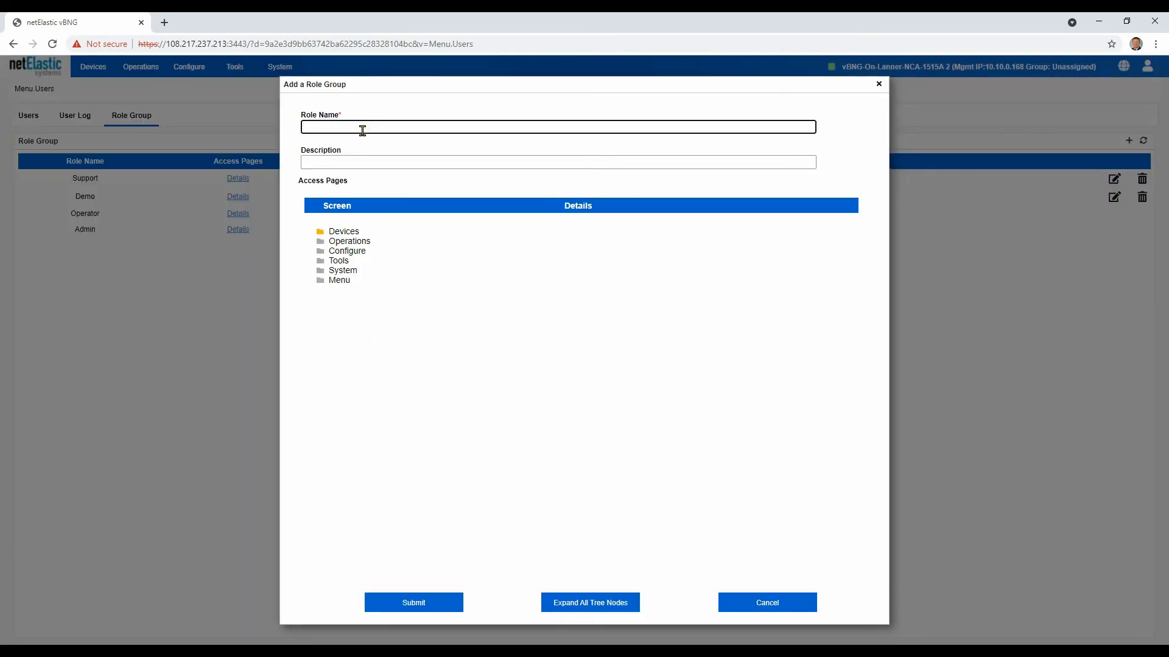
pyautogui.write('Backup')
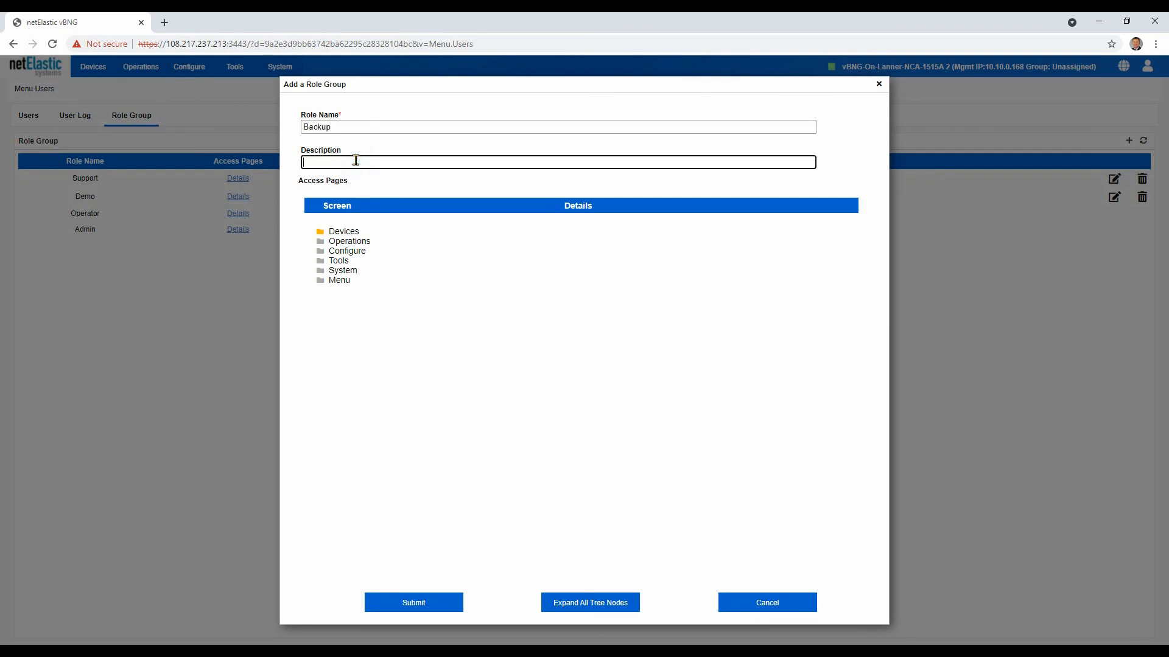
# Step: Enter description 'IT Backups', grant Configuration Backup access, and submit the Backup role group
pyautogui.write('IT Backup')
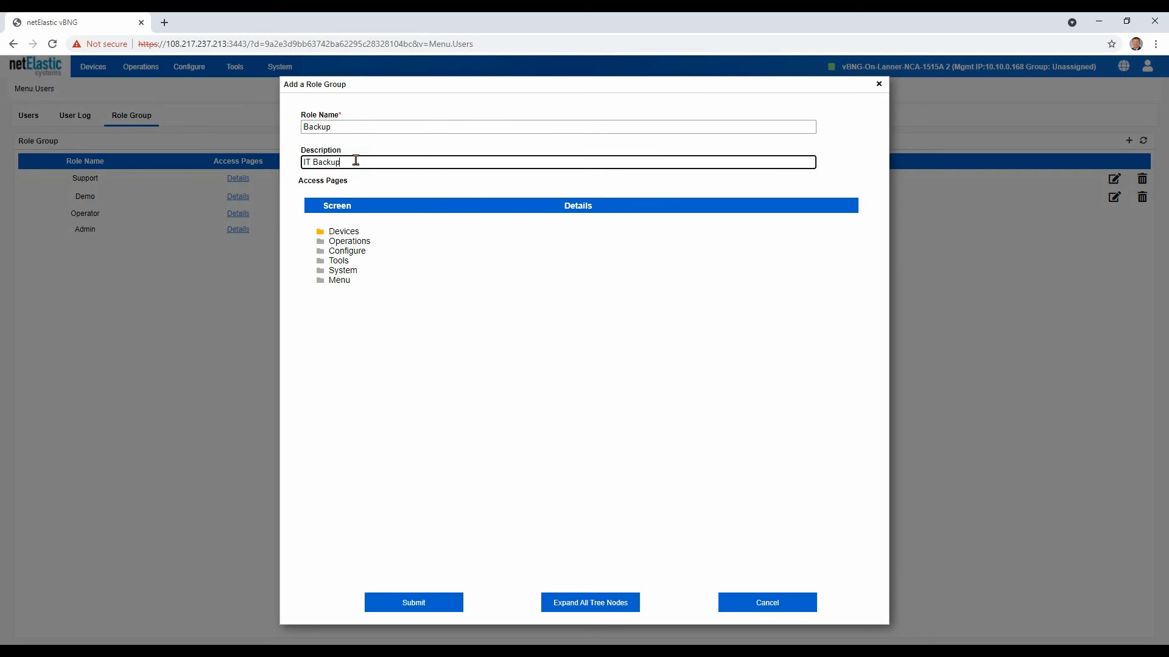
pyautogui.write('s')
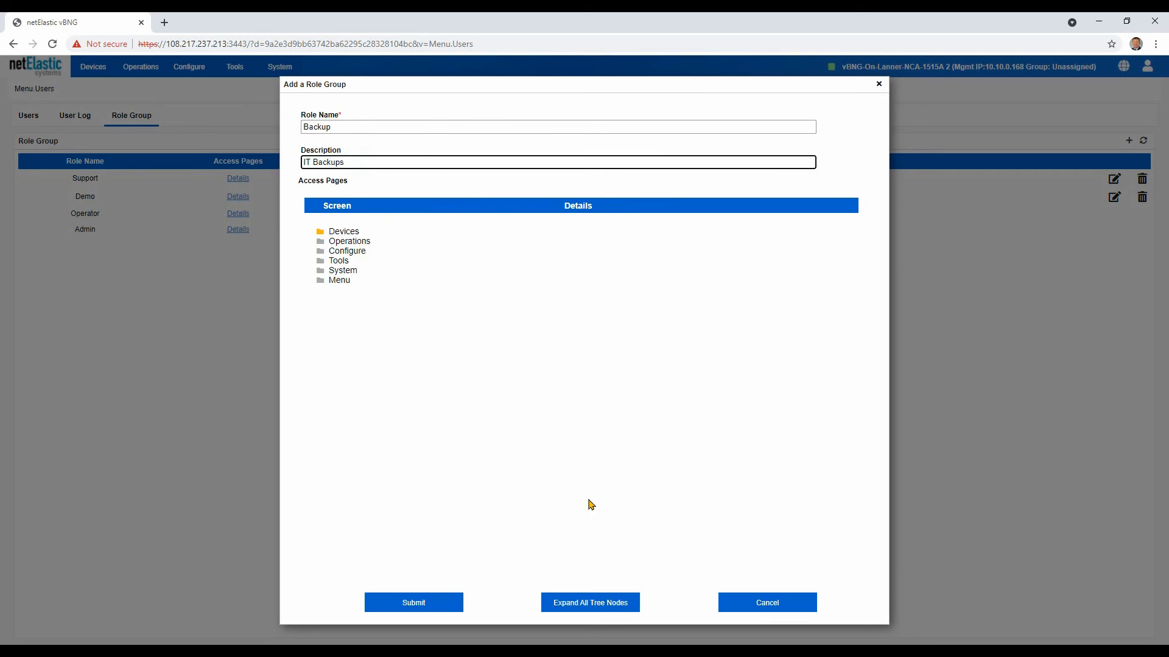
pyautogui.click(590, 602)
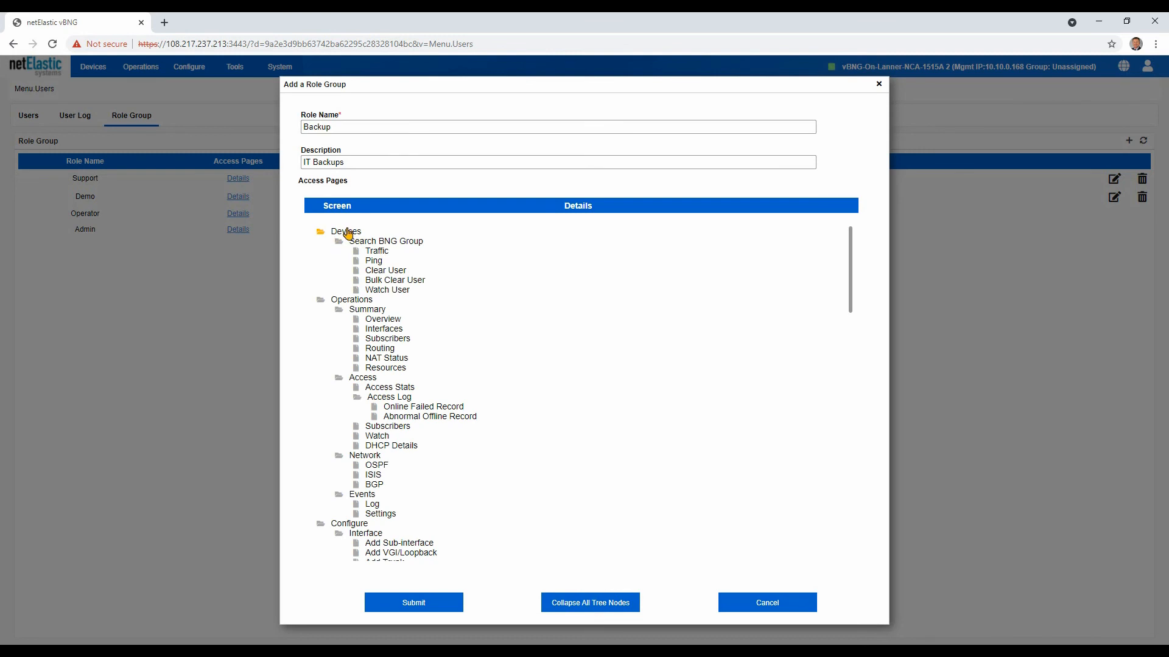
pyautogui.click(345, 231)
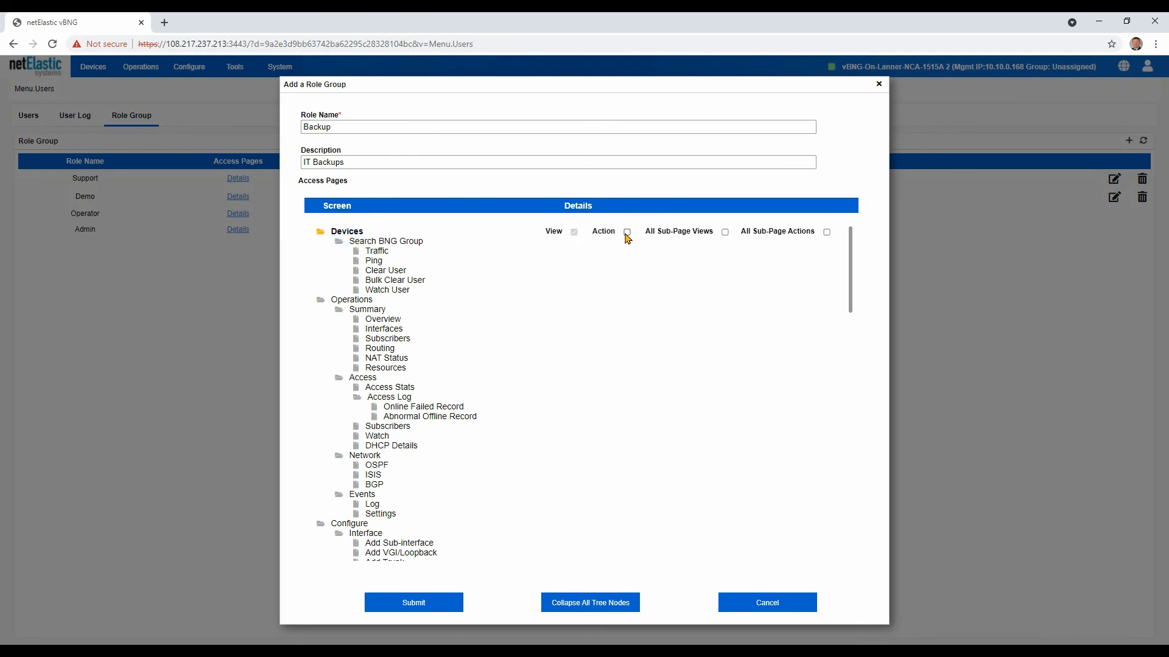
pyautogui.scroll(-3)
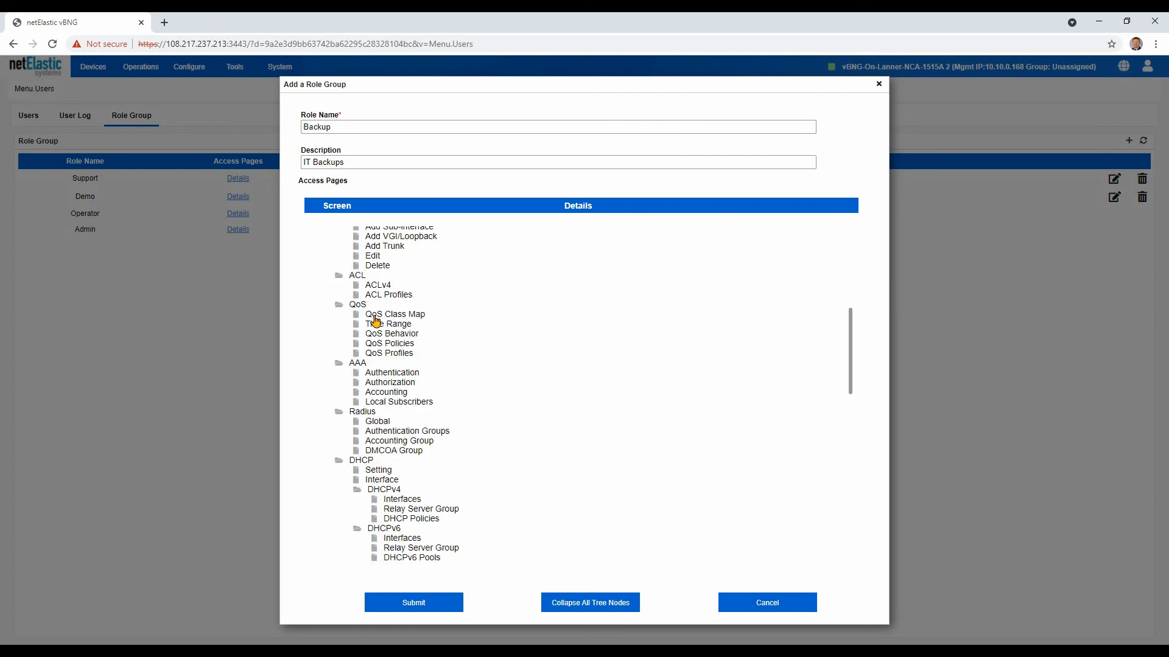
pyautogui.scroll(-3)
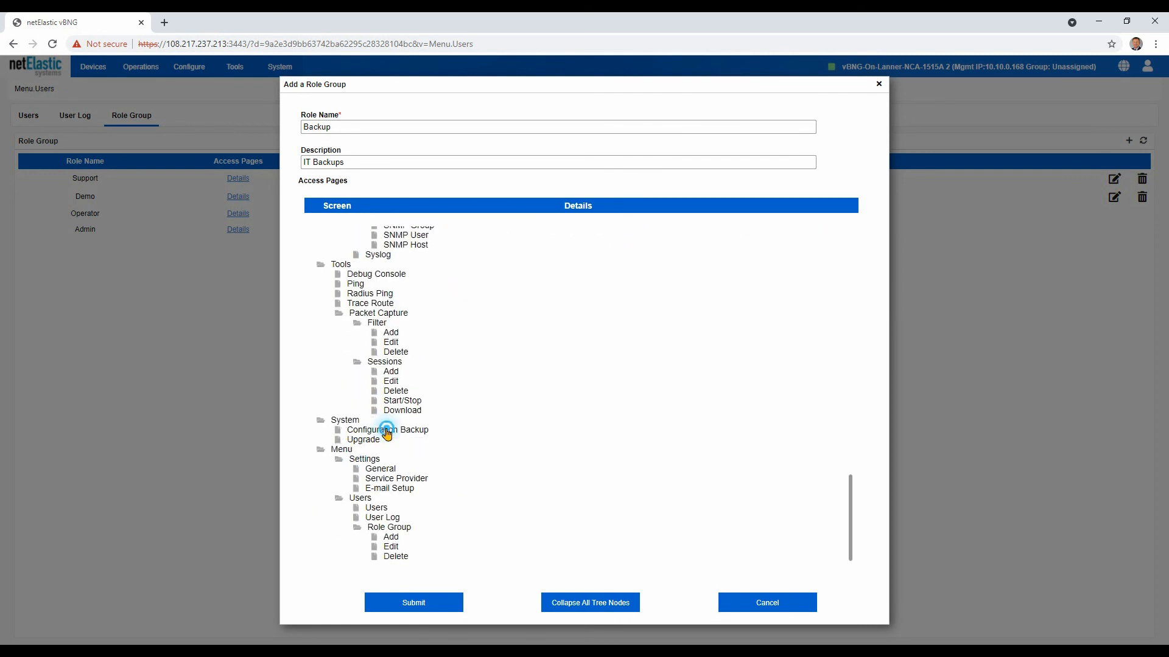
pyautogui.click(387, 429)
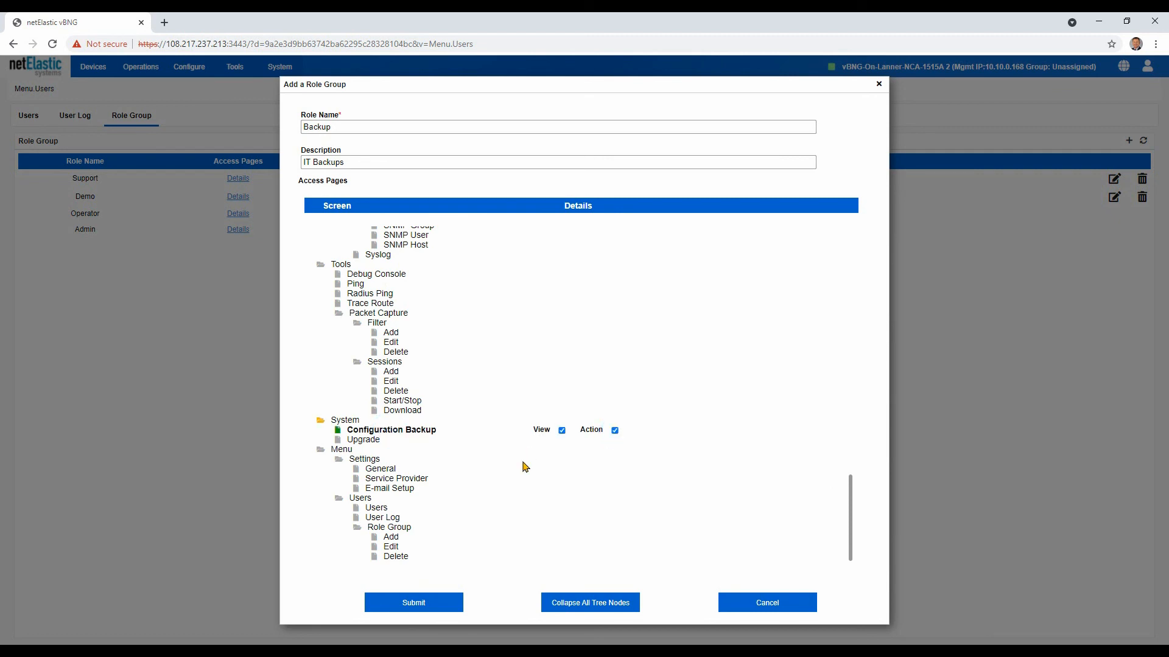
pyautogui.moveTo(506, 451)
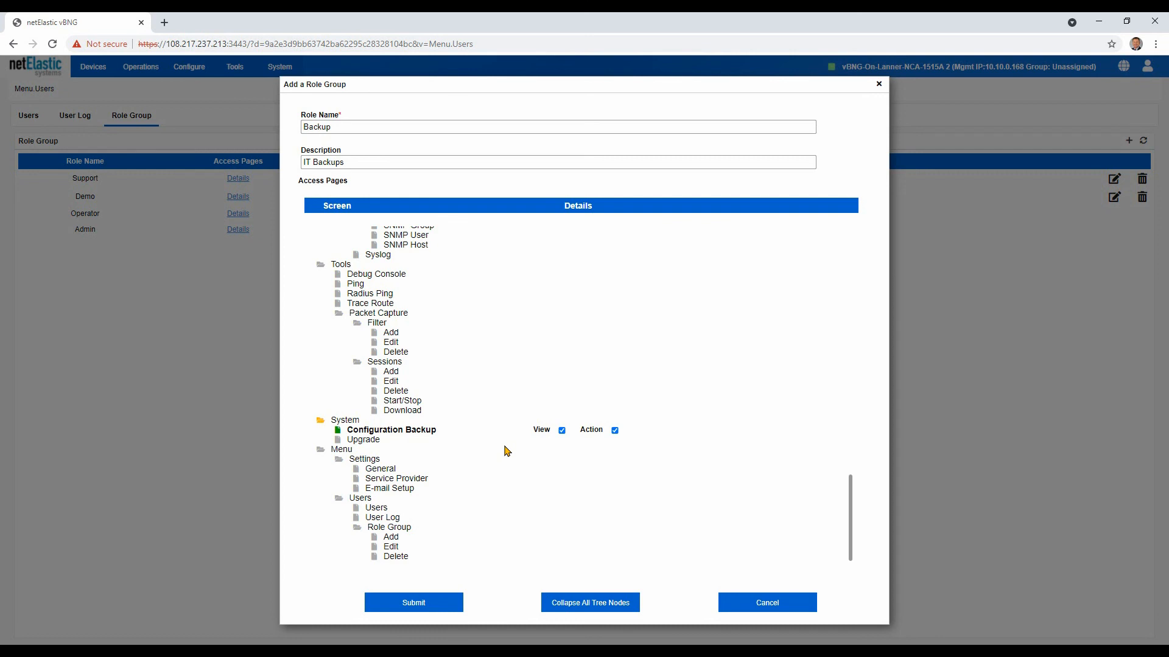
pyautogui.moveTo(593, 564)
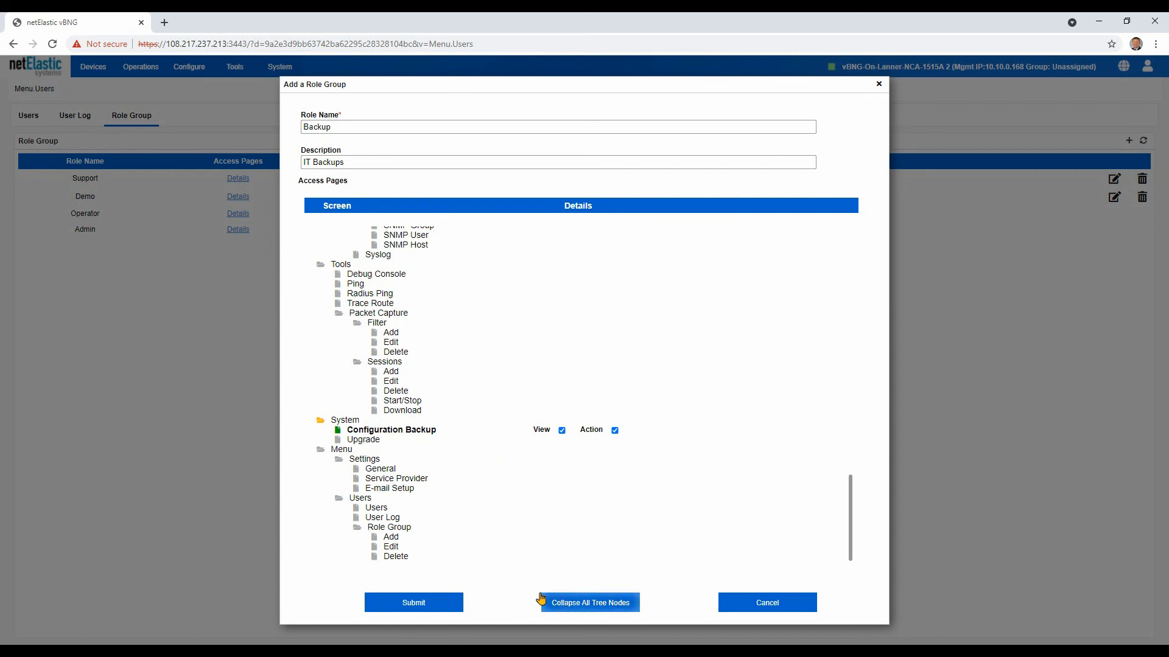
pyautogui.click(412, 602)
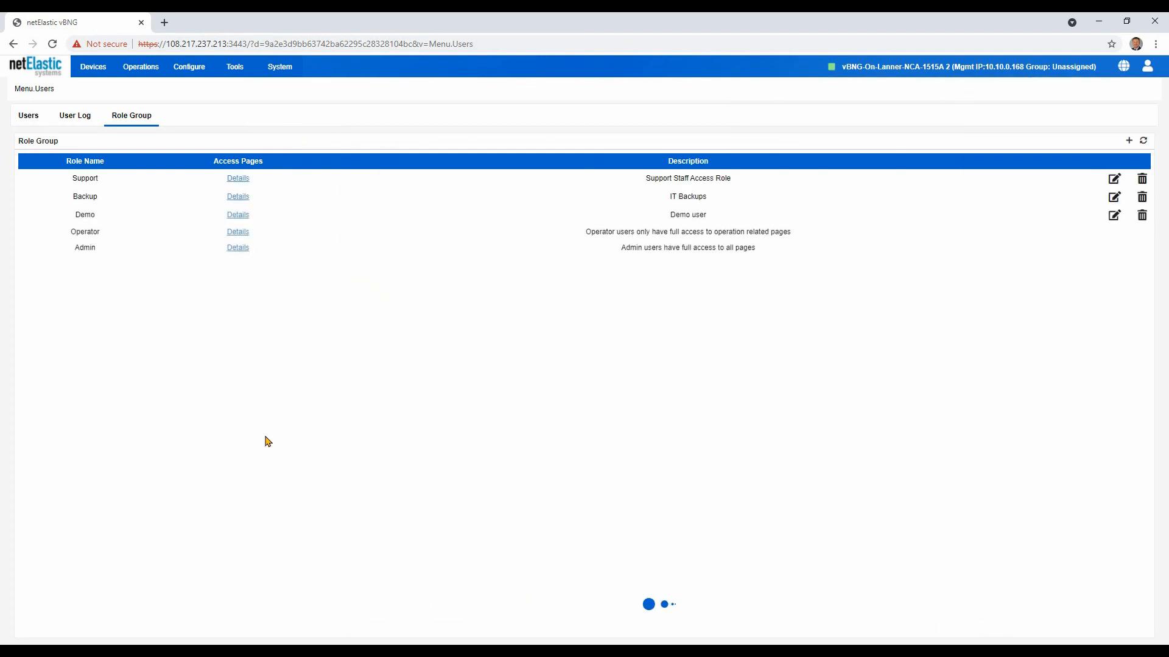